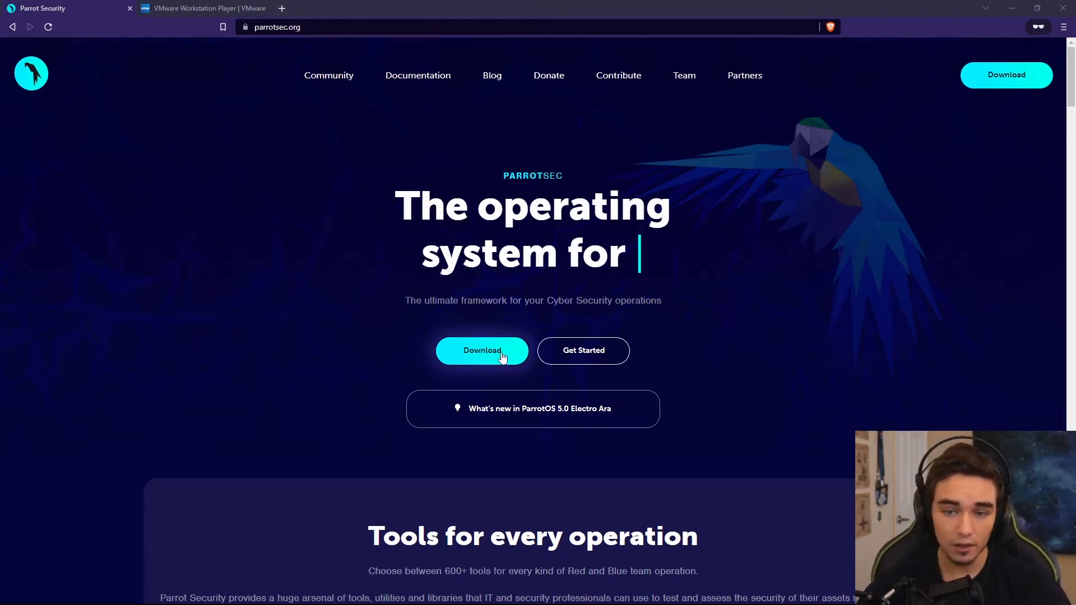
Reach the Parrot OS download page and expand the Security Edition panel (5.0.1 Electro Ara, 4.5 GB)
{"action": "left_click", "coordinate": [482, 350]}
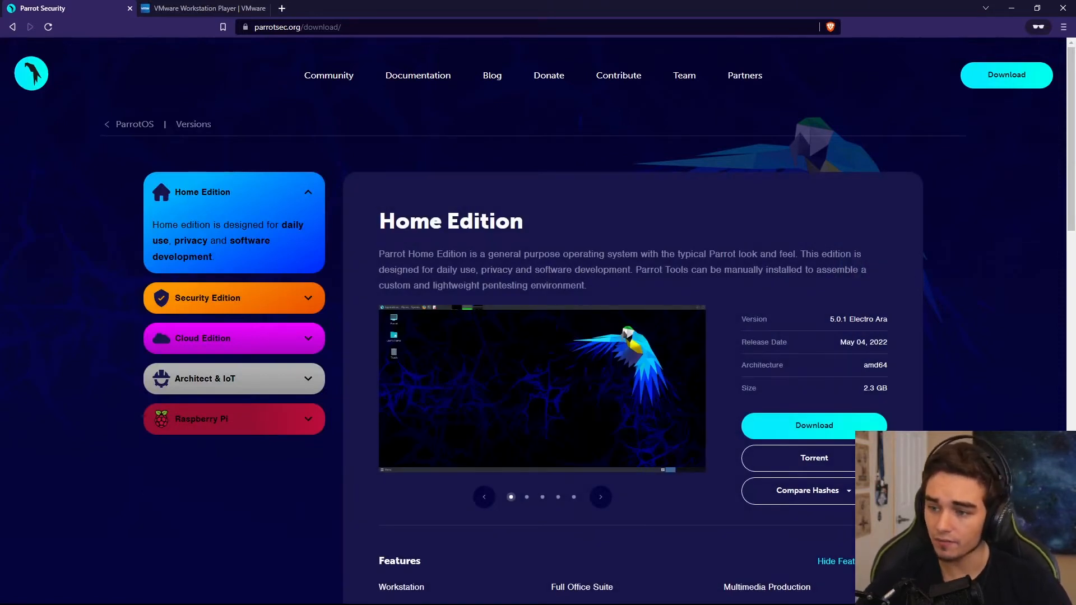
{"action": "mouse_move", "coordinate": [356, 225]}
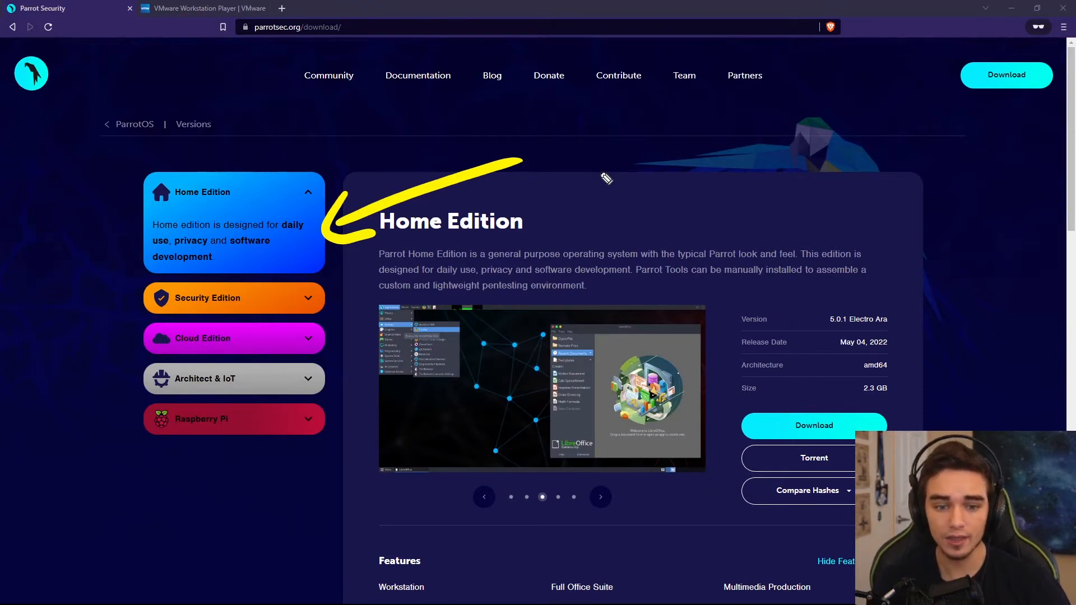
{"action": "left_click", "coordinate": [599, 496]}
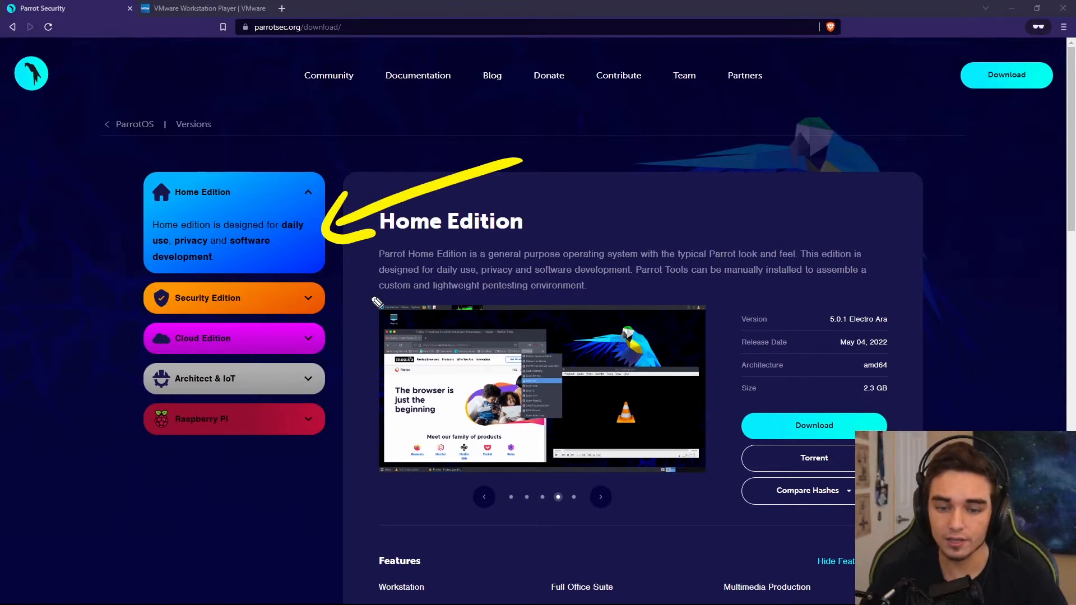
{"action": "left_click", "coordinate": [233, 297]}
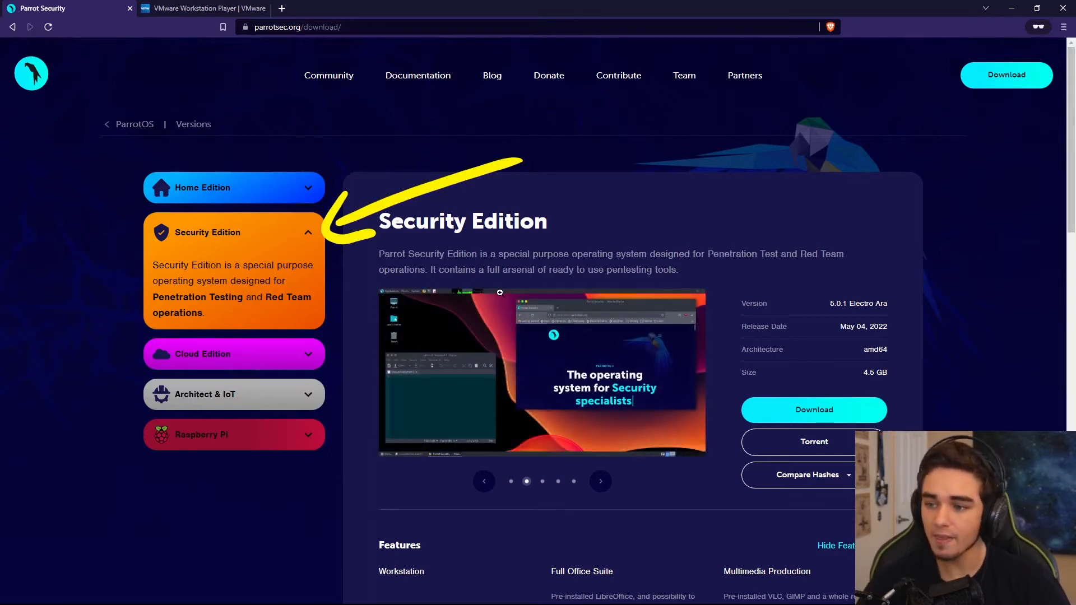
{"action": "mouse_move", "coordinate": [236, 435]}
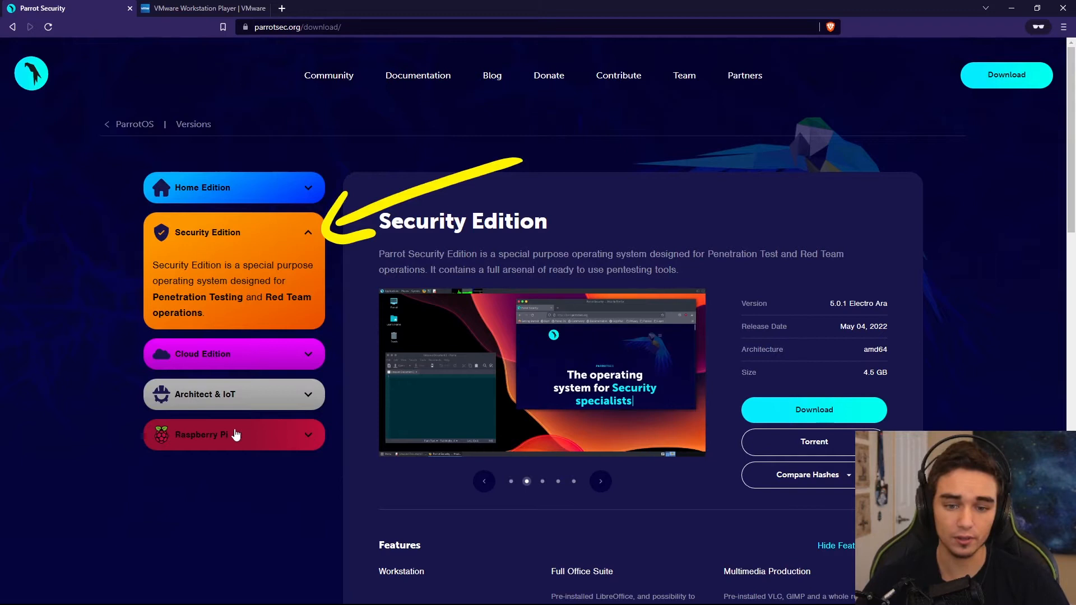
{"action": "mouse_move", "coordinate": [238, 412]}
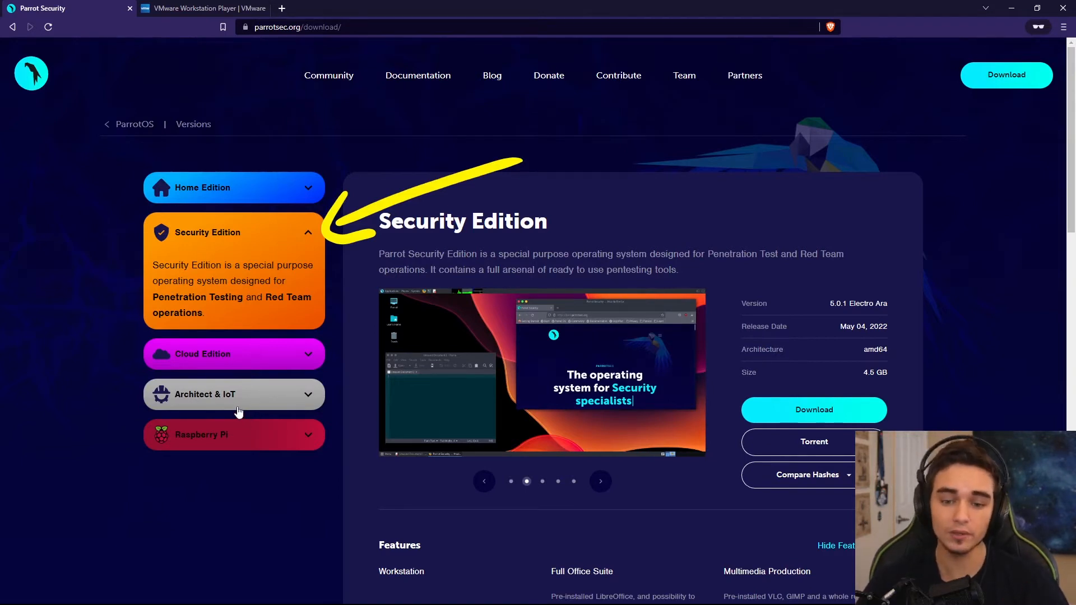
Review the Security Edition download and torrent options on the download page
{"action": "left_click", "coordinate": [600, 480]}
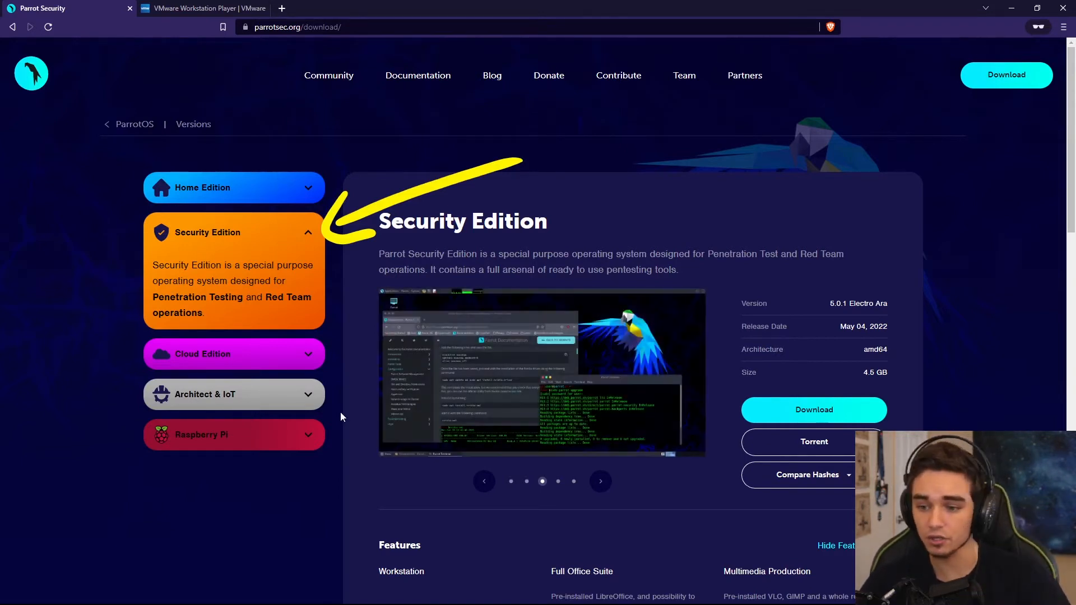
{"action": "left_click", "coordinate": [599, 481]}
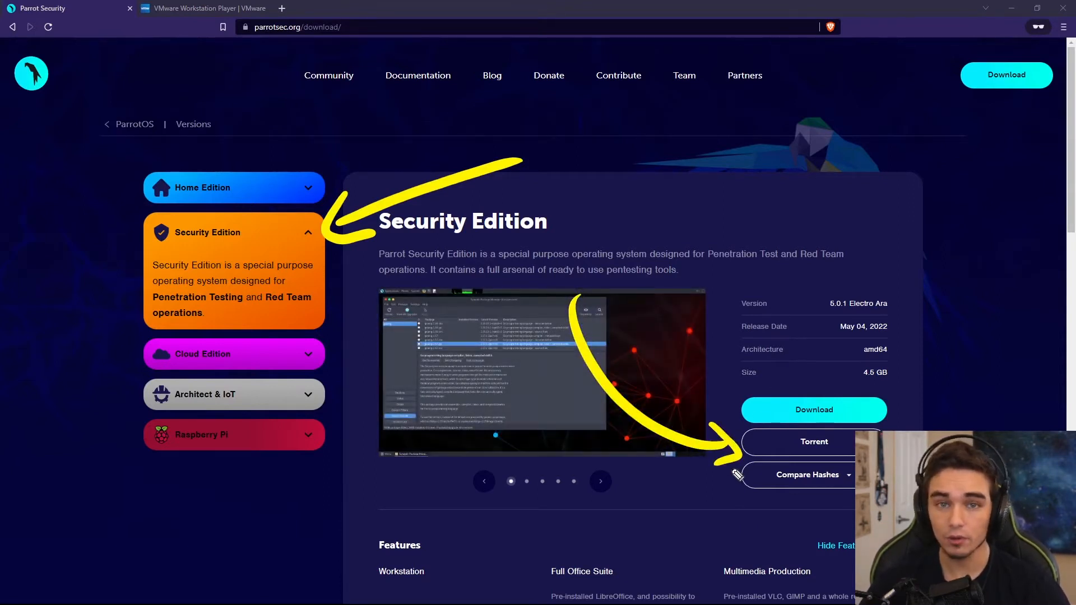
{"action": "left_click", "coordinate": [599, 481]}
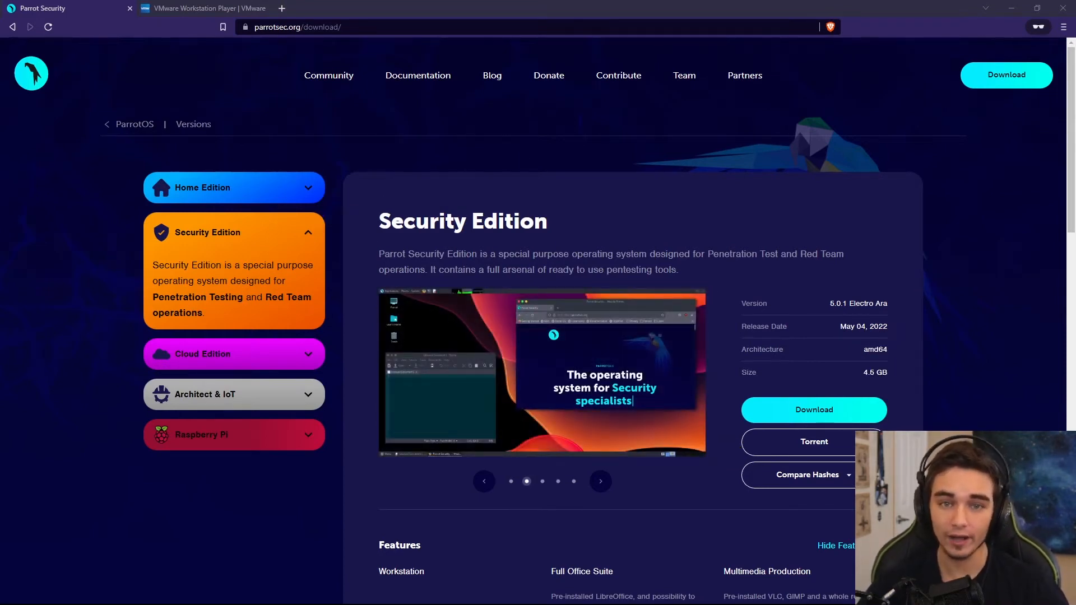
{"action": "left_click", "coordinate": [600, 481]}
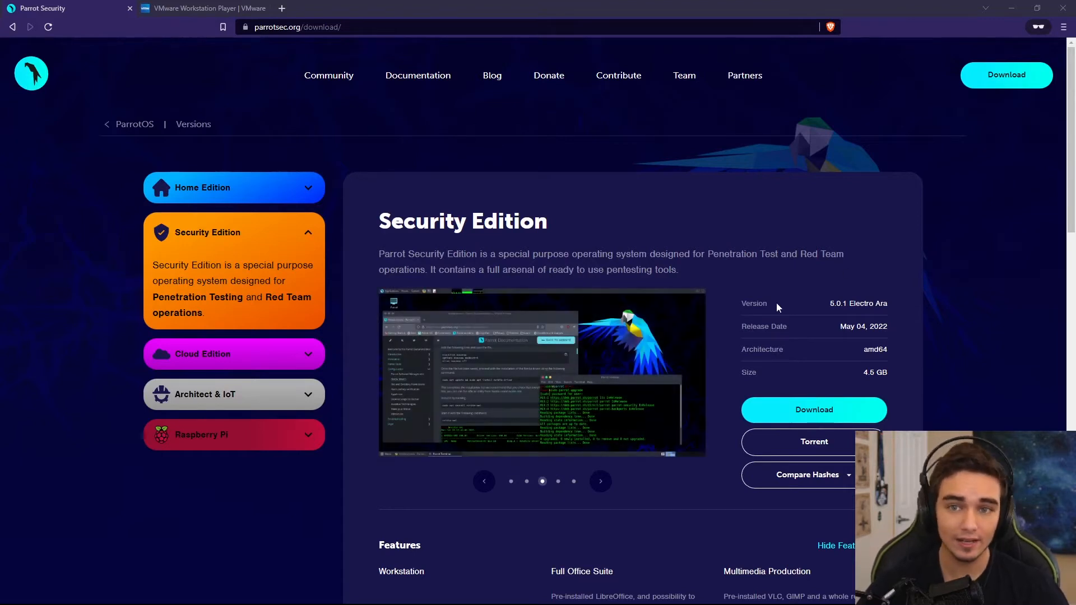
Bring up the VMware Workstation Player product page with its free download offer
{"action": "left_click", "coordinate": [203, 8]}
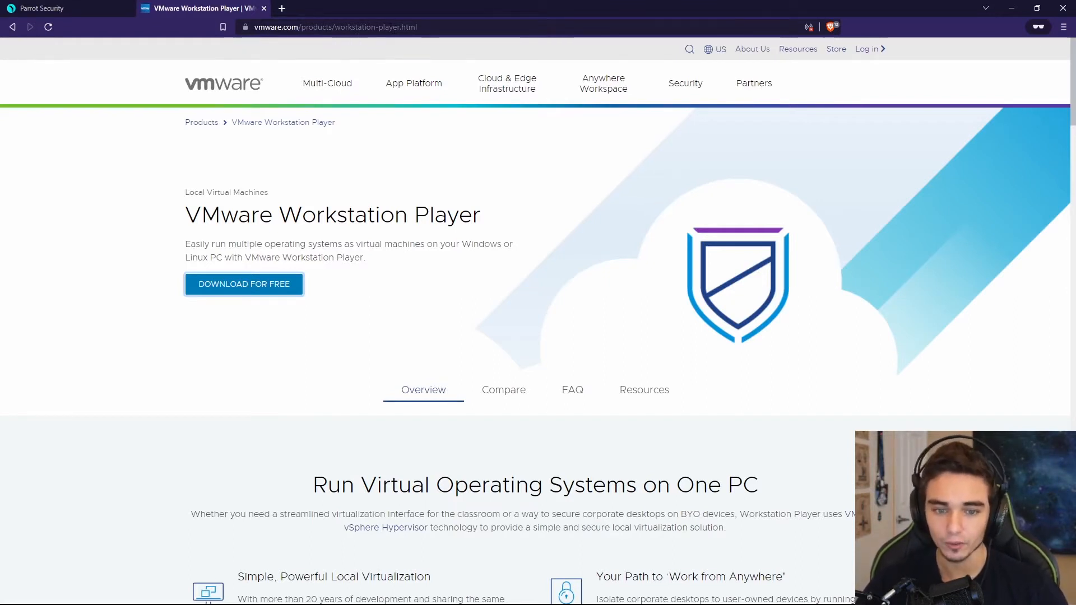
{"action": "mouse_move", "coordinate": [304, 195]}
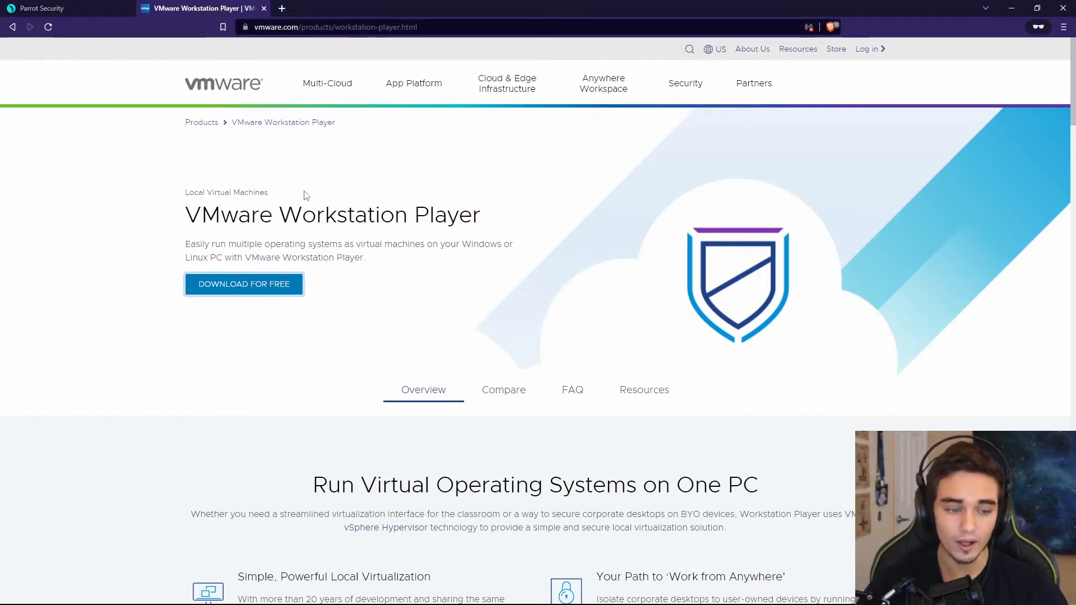
{"action": "mouse_move", "coordinate": [243, 284]}
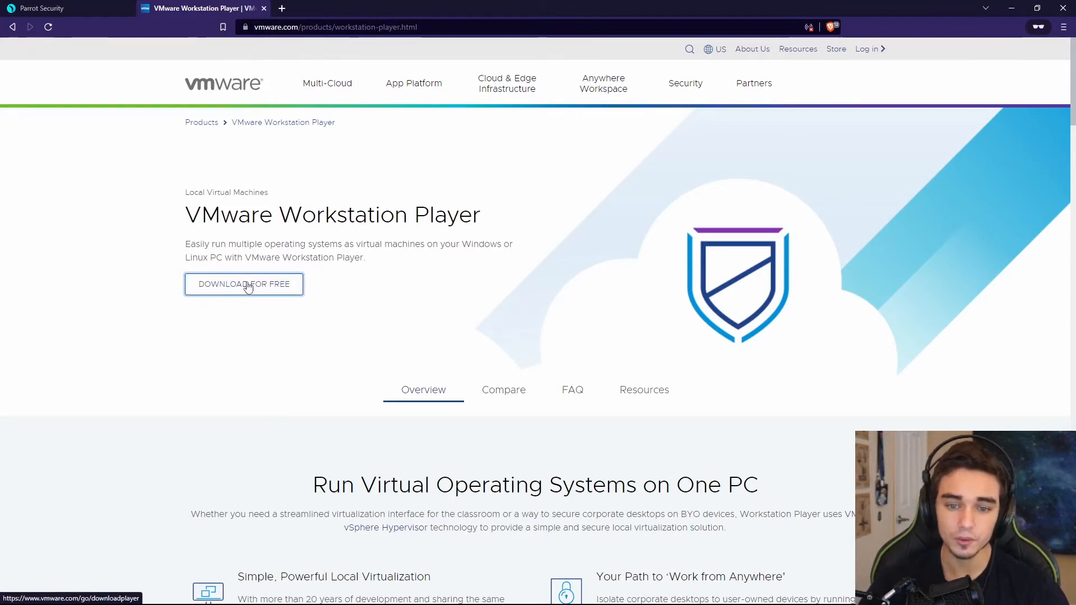
{"action": "mouse_move", "coordinate": [336, 271]}
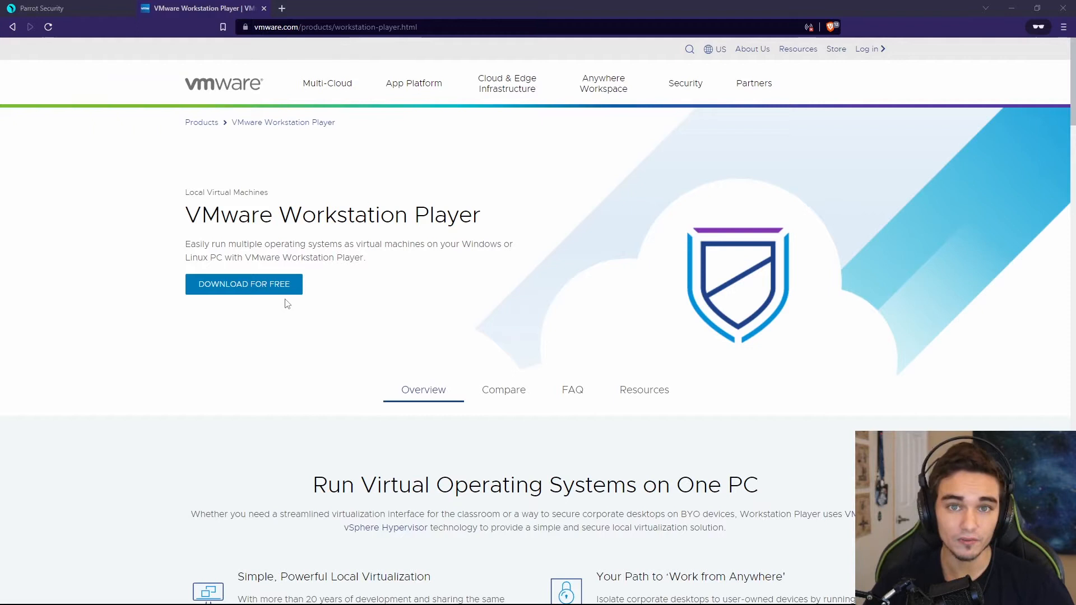
{"action": "mouse_move", "coordinate": [285, 313]}
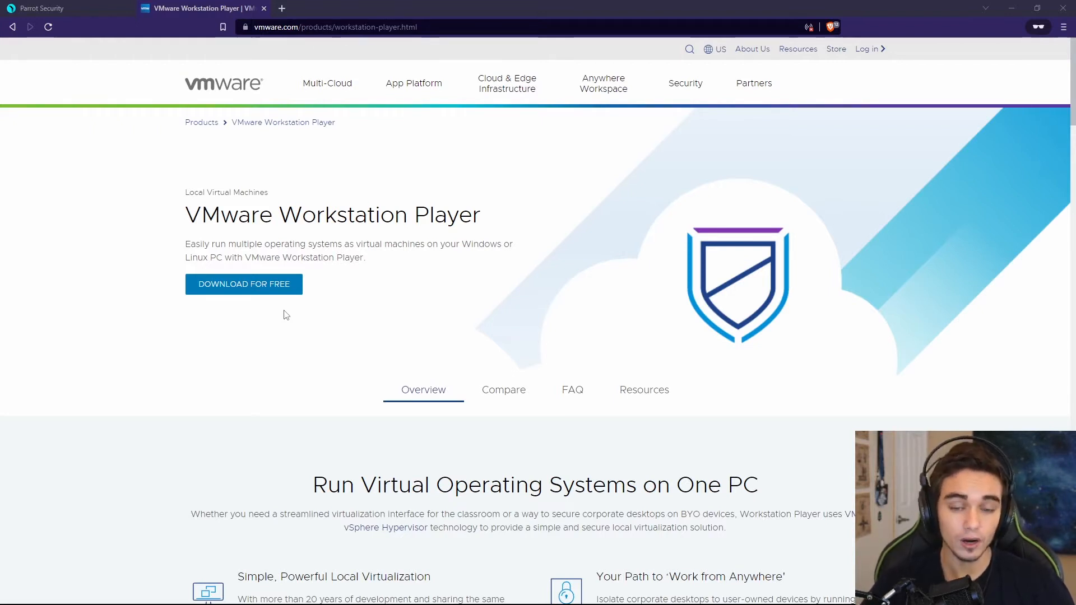
Reach the VMware Customer Connect downloads for Workstation Player 16.2.3
{"action": "left_click", "coordinate": [243, 283]}
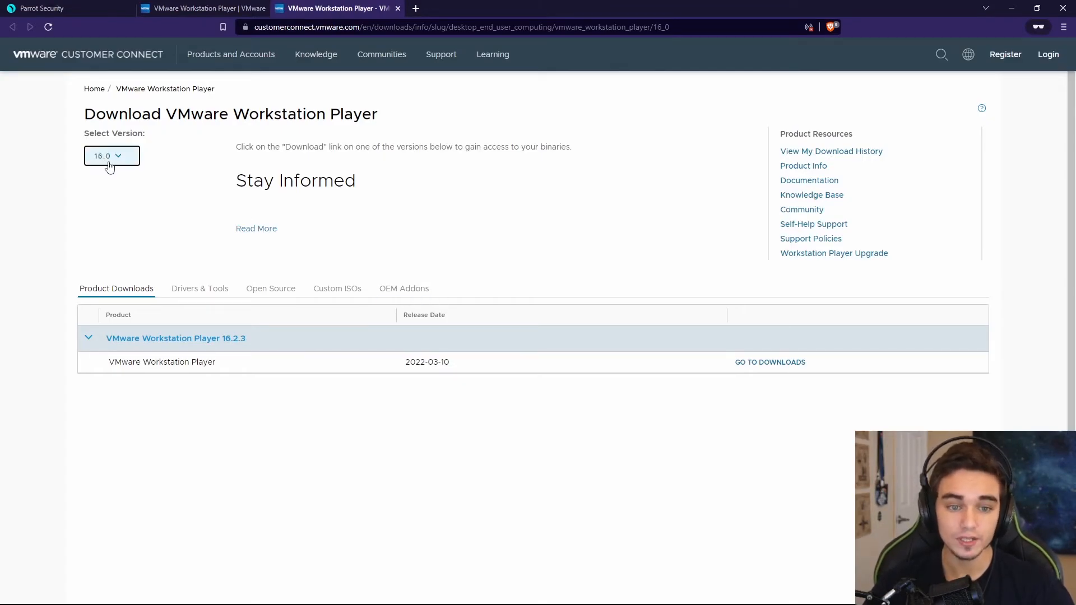
{"action": "mouse_move", "coordinate": [751, 353]}
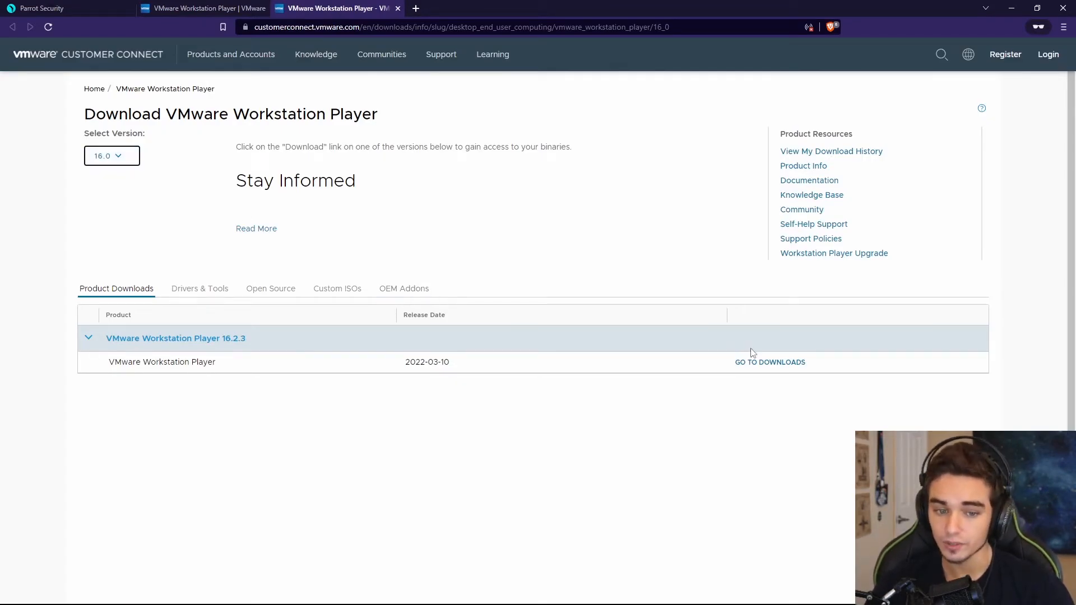
{"action": "left_click", "coordinate": [770, 362]}
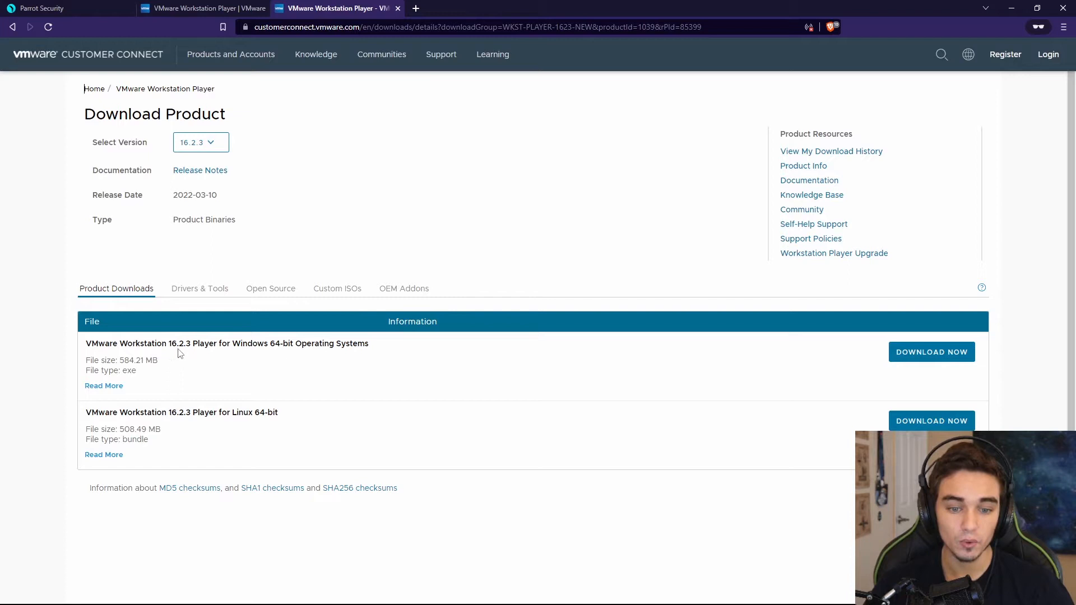
{"action": "mouse_move", "coordinate": [273, 353]}
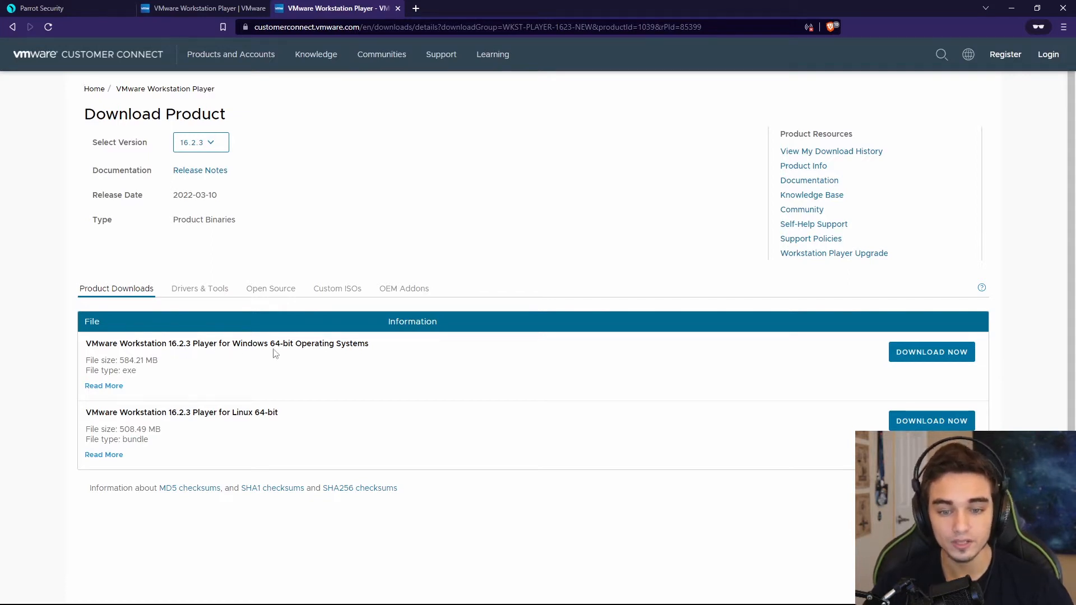
{"action": "mouse_move", "coordinate": [931, 352]}
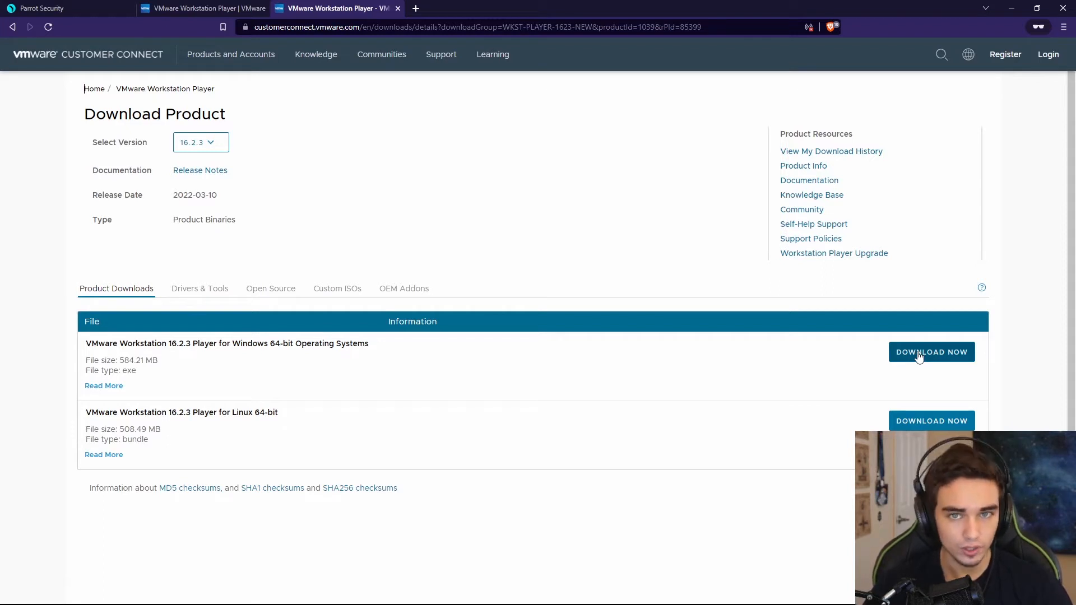
Download the Workstation 16.2.3 Player installer for Windows 64-bit
{"action": "left_click", "coordinate": [468, 8]}
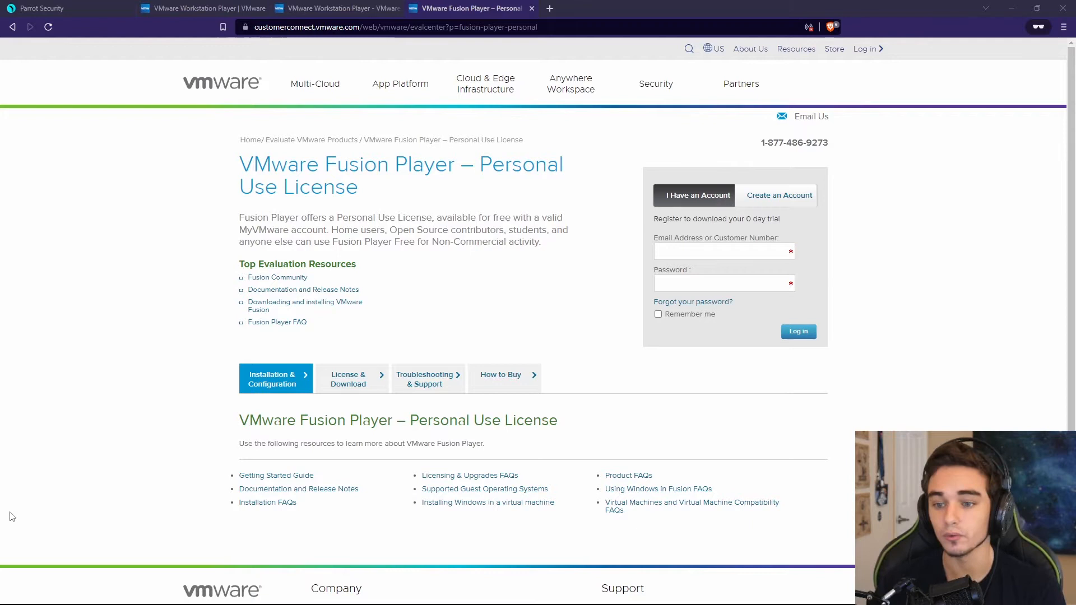
{"action": "mouse_move", "coordinate": [331, 84]}
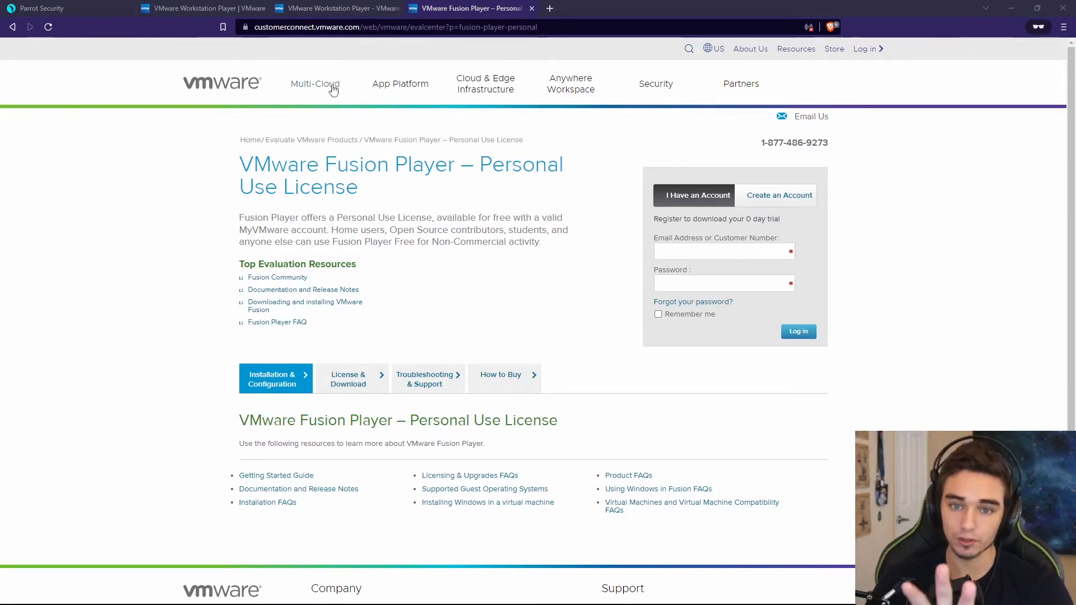
{"action": "left_click", "coordinate": [336, 8]}
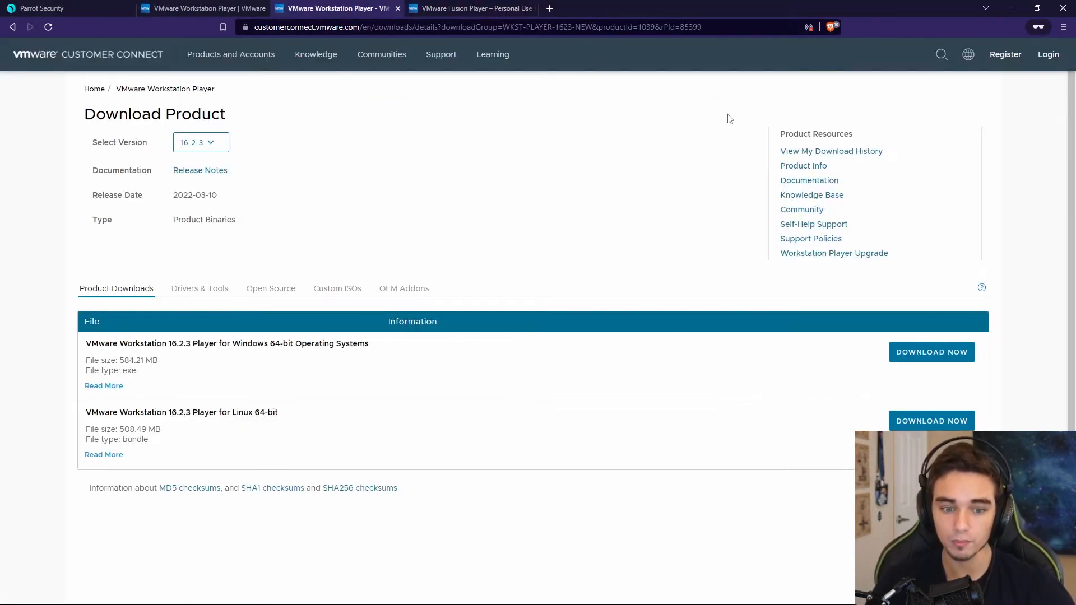
{"action": "mouse_move", "coordinate": [931, 351]}
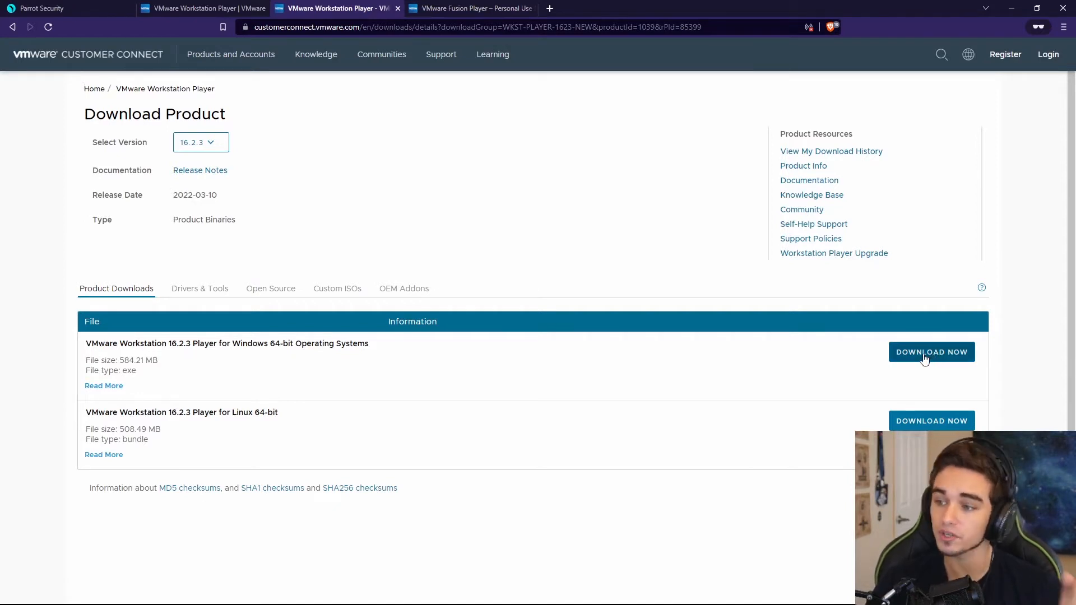
{"action": "left_click", "coordinate": [524, 8]}
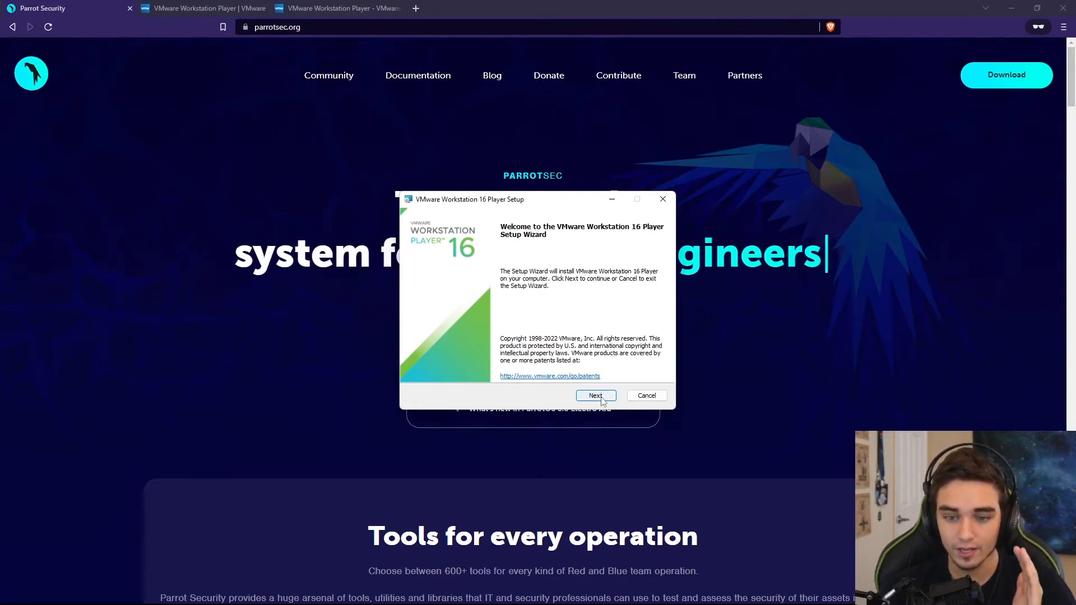
Accept the license, enable automatic Windows Hypervisor Platform install and the enhanced keyboard driver
{"action": "left_click", "coordinate": [595, 396]}
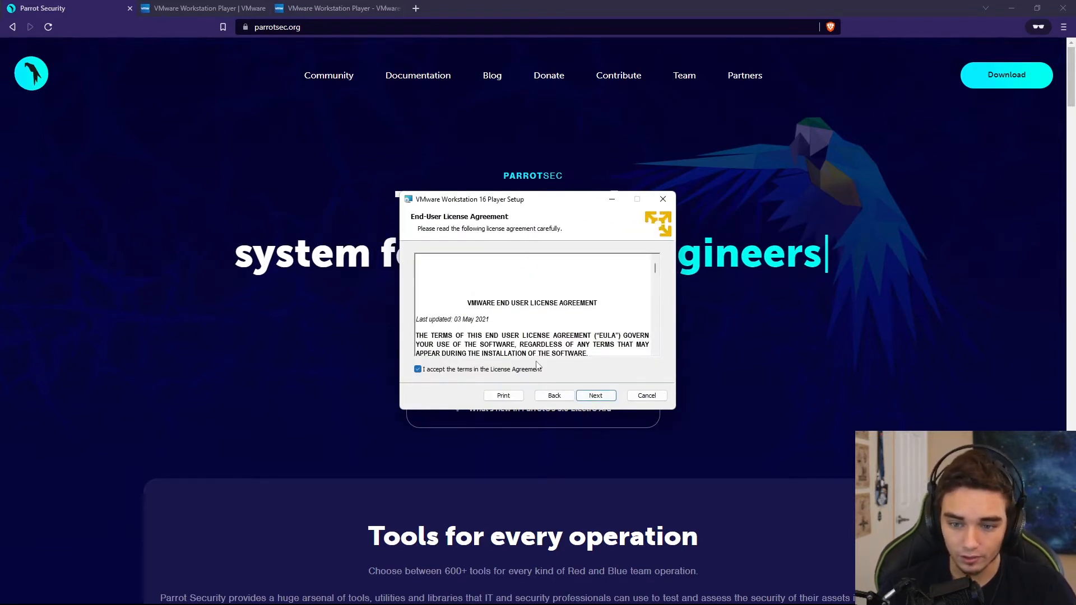
{"action": "left_click", "coordinate": [595, 395]}
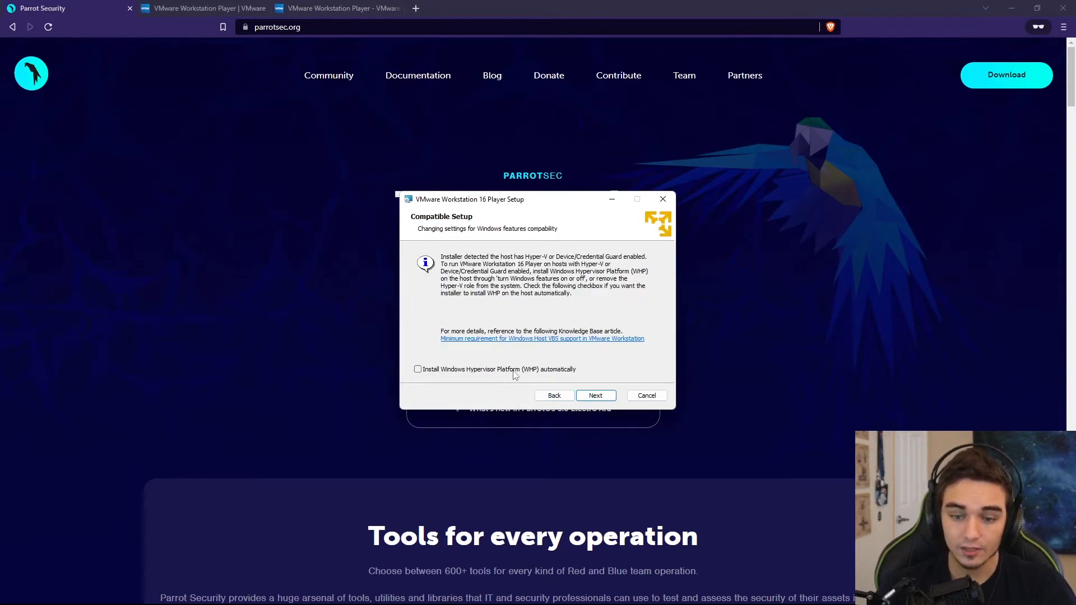
{"action": "mouse_move", "coordinate": [7, 527]}
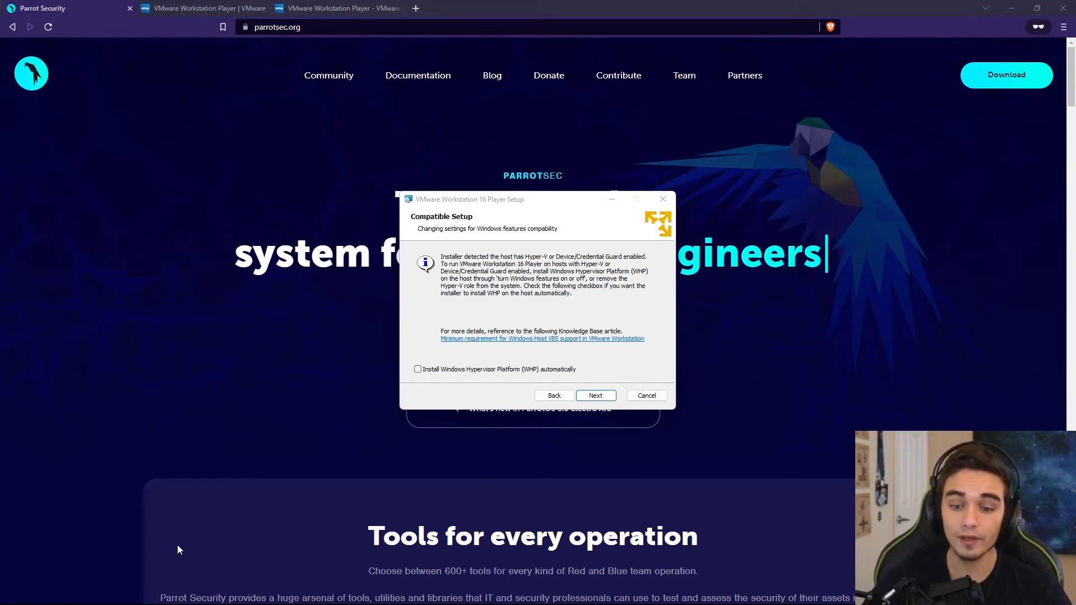
{"action": "left_click", "coordinate": [418, 368]}
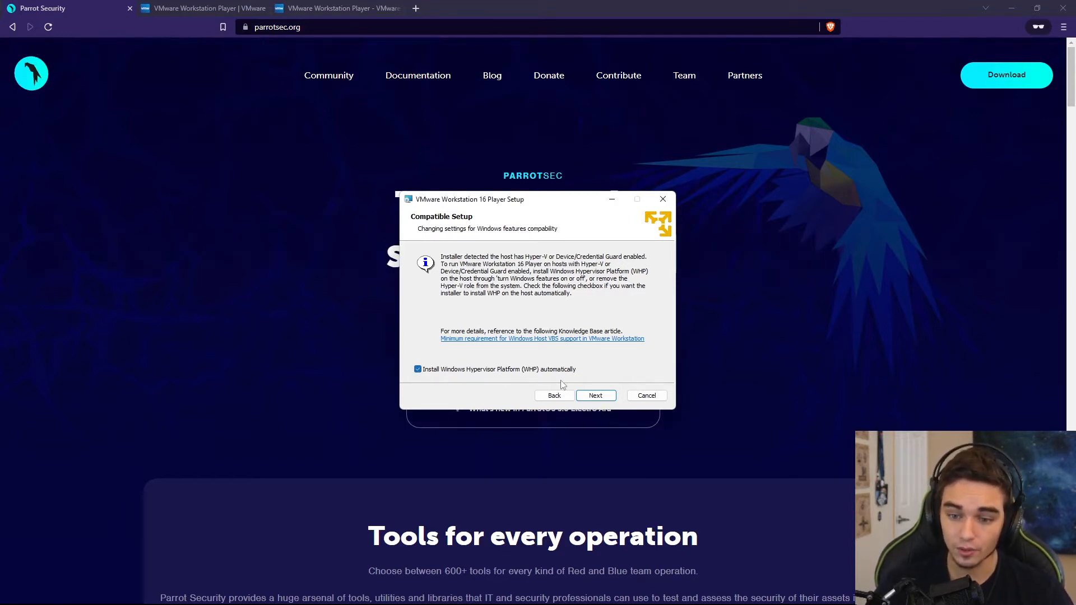
{"action": "left_click", "coordinate": [595, 396]}
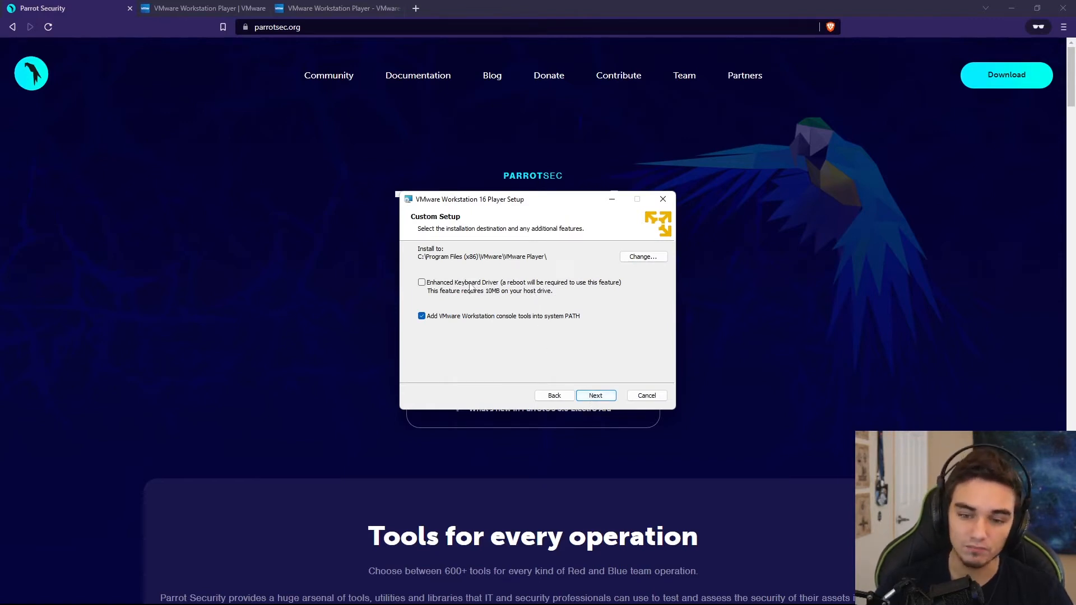
{"action": "left_click", "coordinate": [421, 283]}
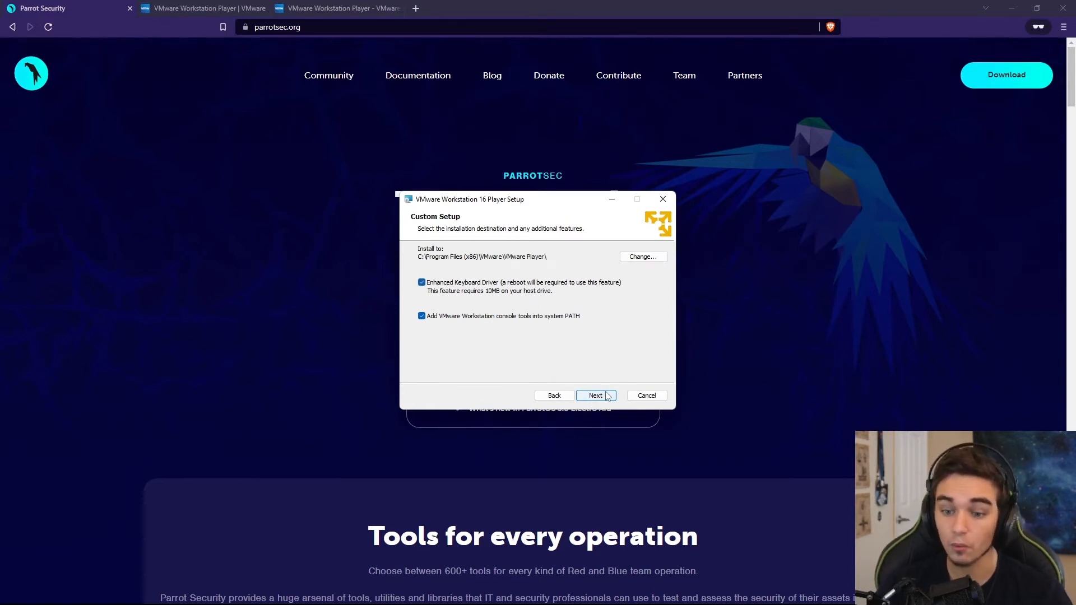
{"action": "left_click", "coordinate": [594, 396]}
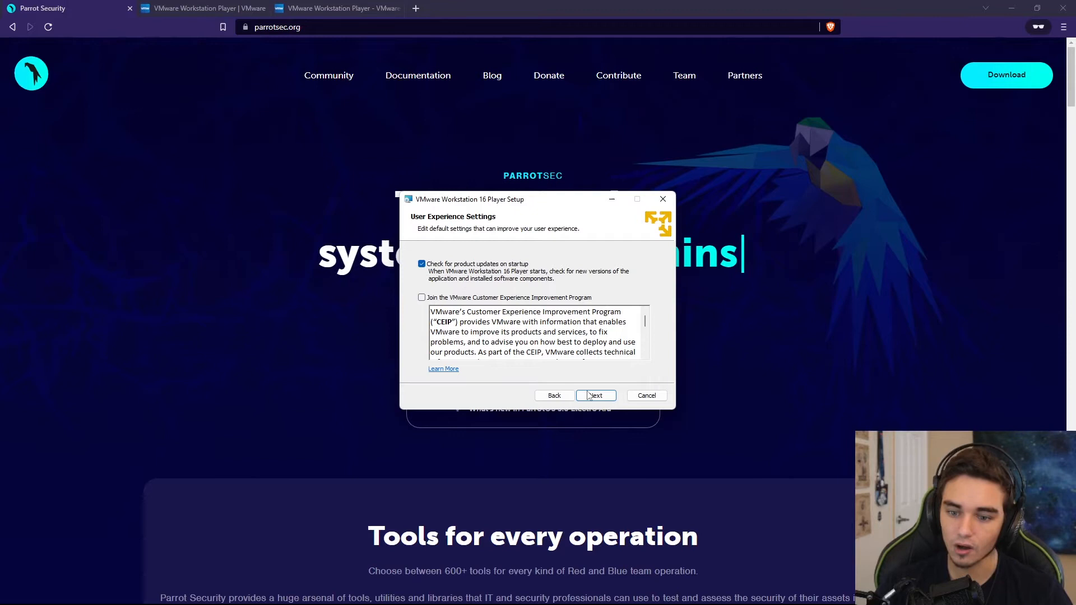
Keep default update checks and shortcuts, install Workstation 16 Player and finish the wizard
{"action": "left_click", "coordinate": [595, 396]}
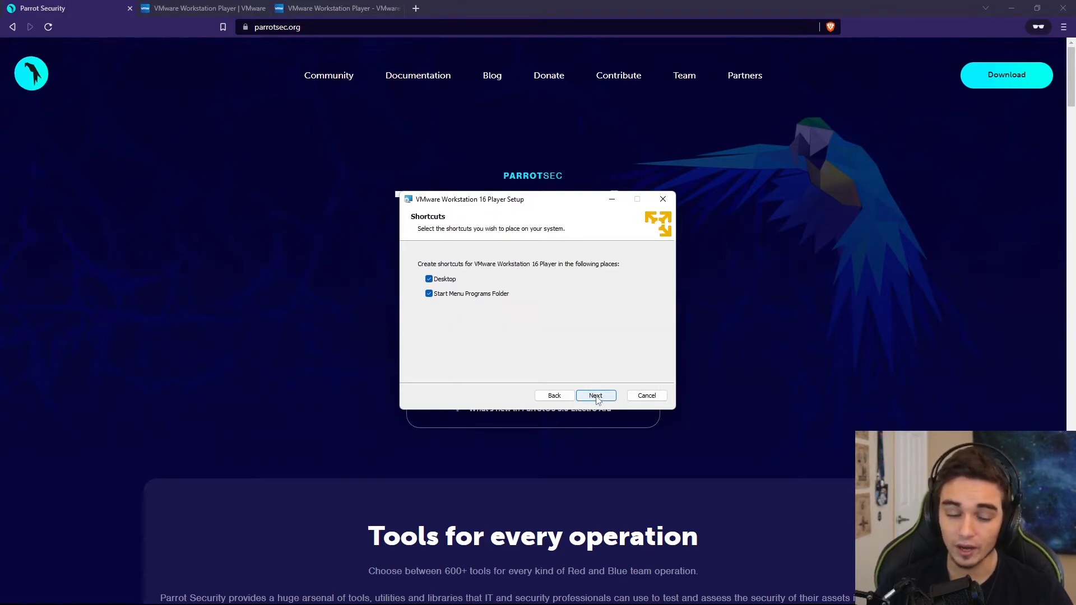
{"action": "left_click", "coordinate": [595, 396]}
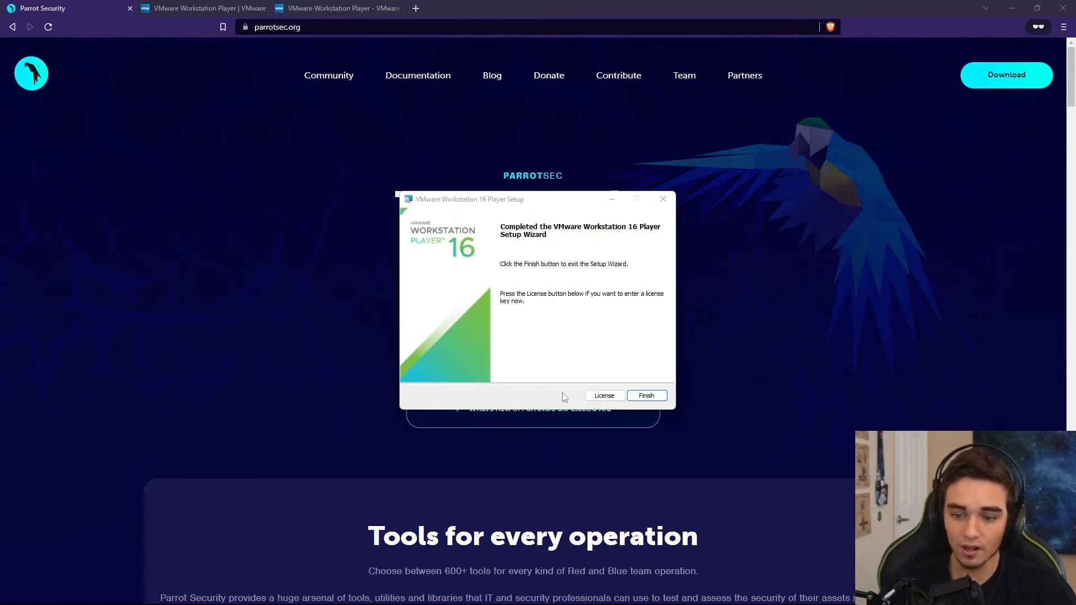
{"action": "left_click", "coordinate": [645, 395]}
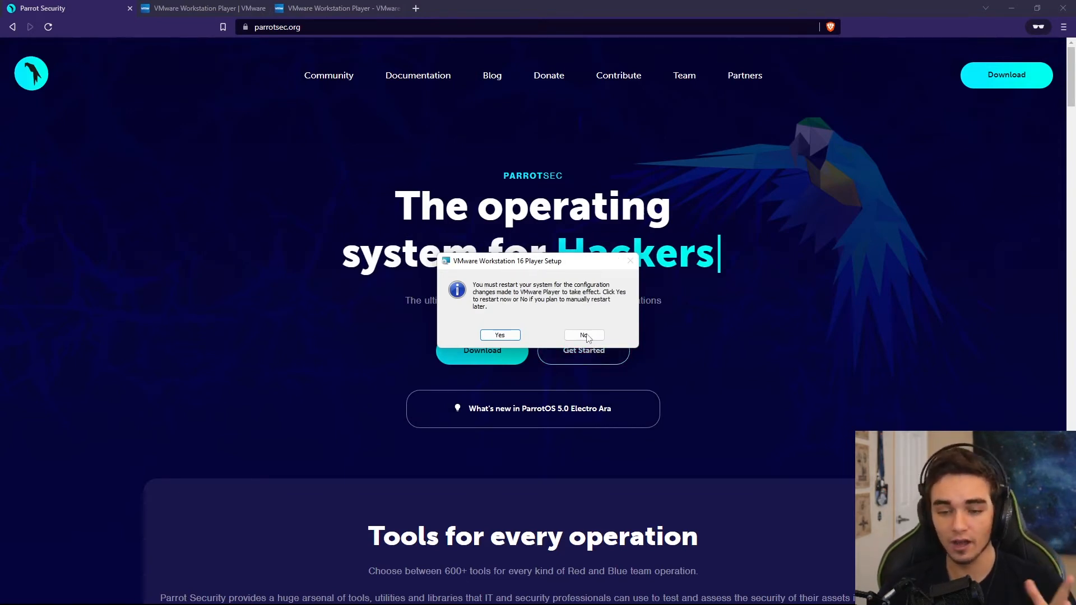
Postpone the restart, choose free non-commercial use and reposition the Player home window
{"action": "left_click", "coordinate": [583, 335]}
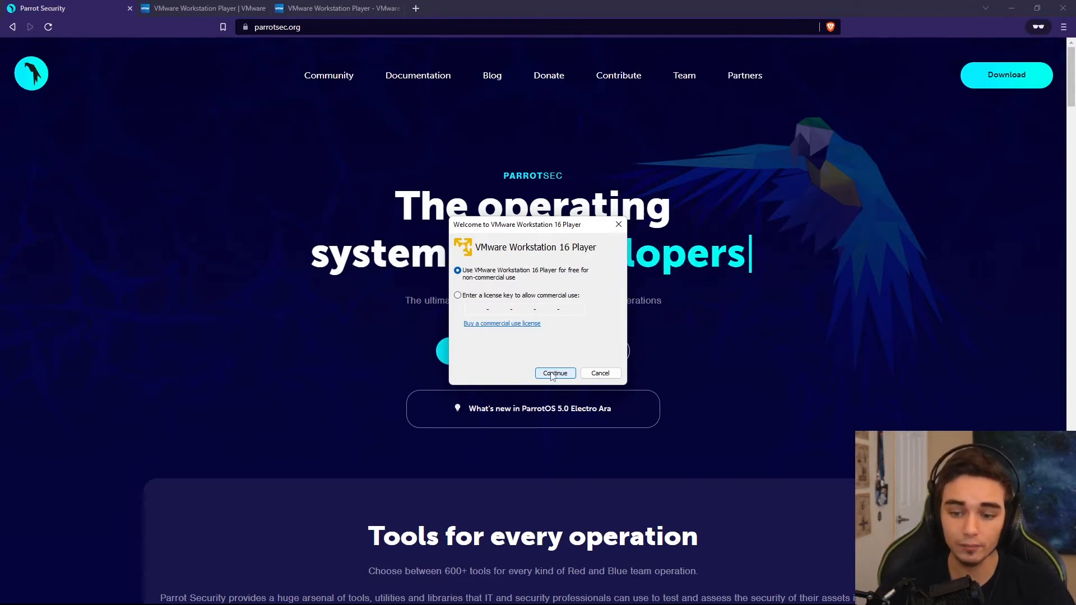
{"action": "left_click", "coordinate": [555, 372]}
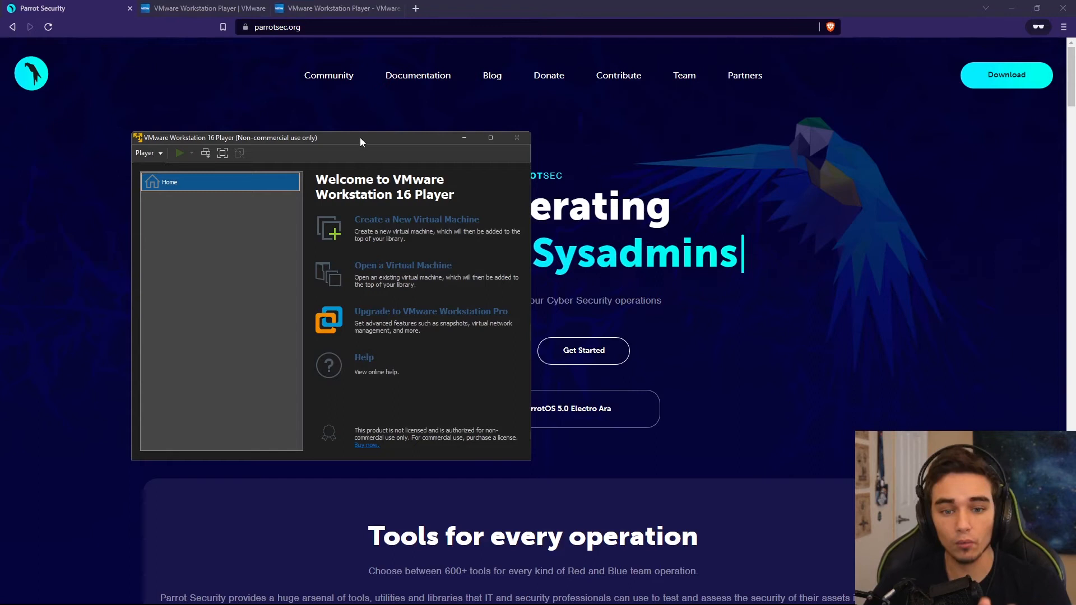
{"action": "left_click_drag", "start_coordinate": [361, 137], "coordinate": [437, 129]}
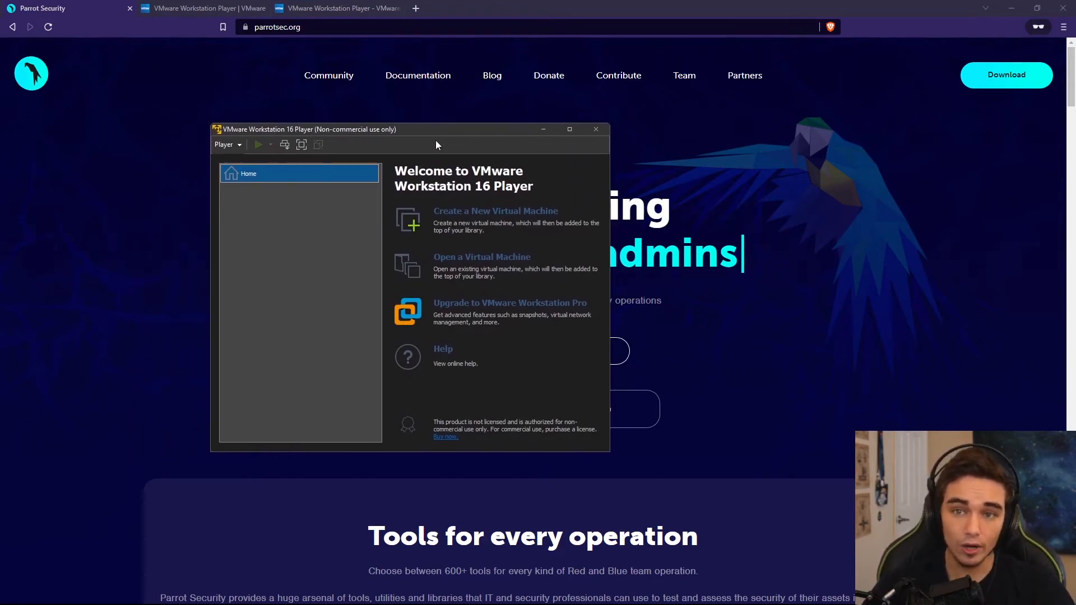
{"action": "mouse_move", "coordinate": [479, 219]}
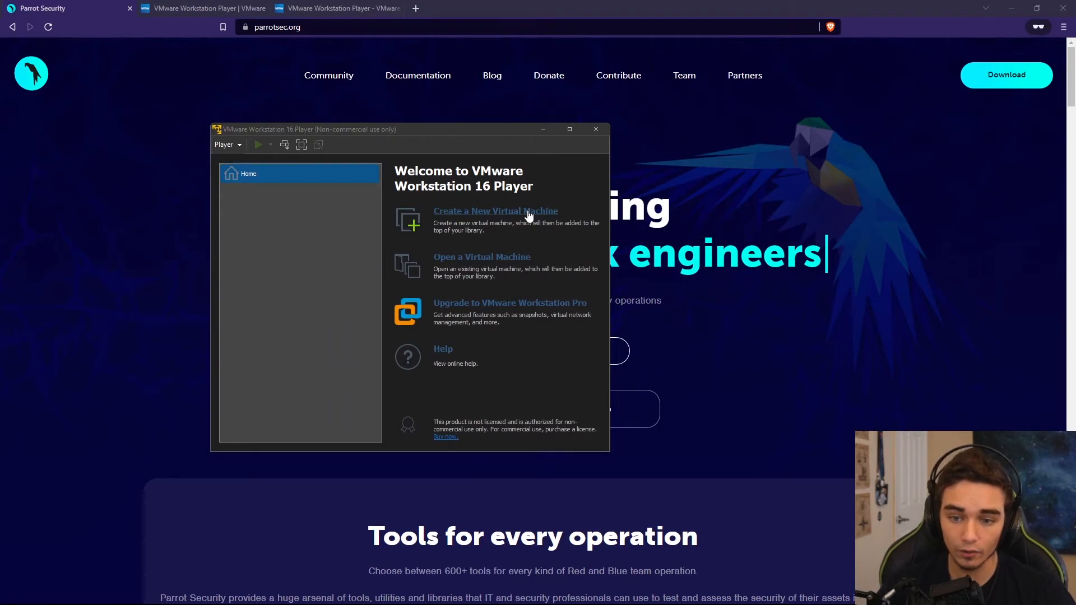
Start a new virtual machine using the Parrot Security 5.0.1 ISO as installer disc
{"action": "left_click", "coordinate": [494, 211]}
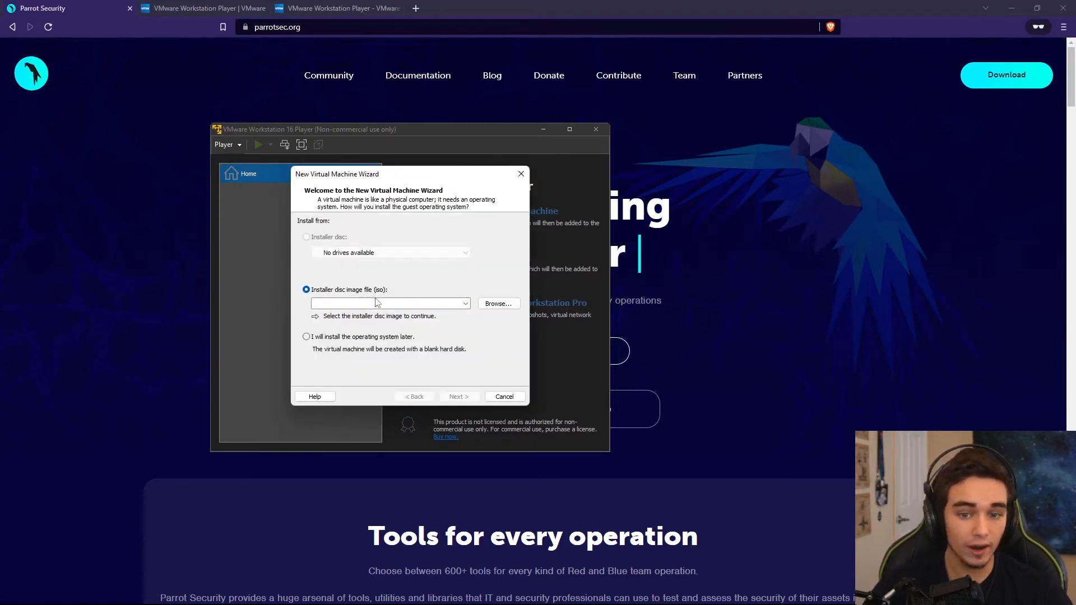
{"action": "left_click", "coordinate": [497, 304]}
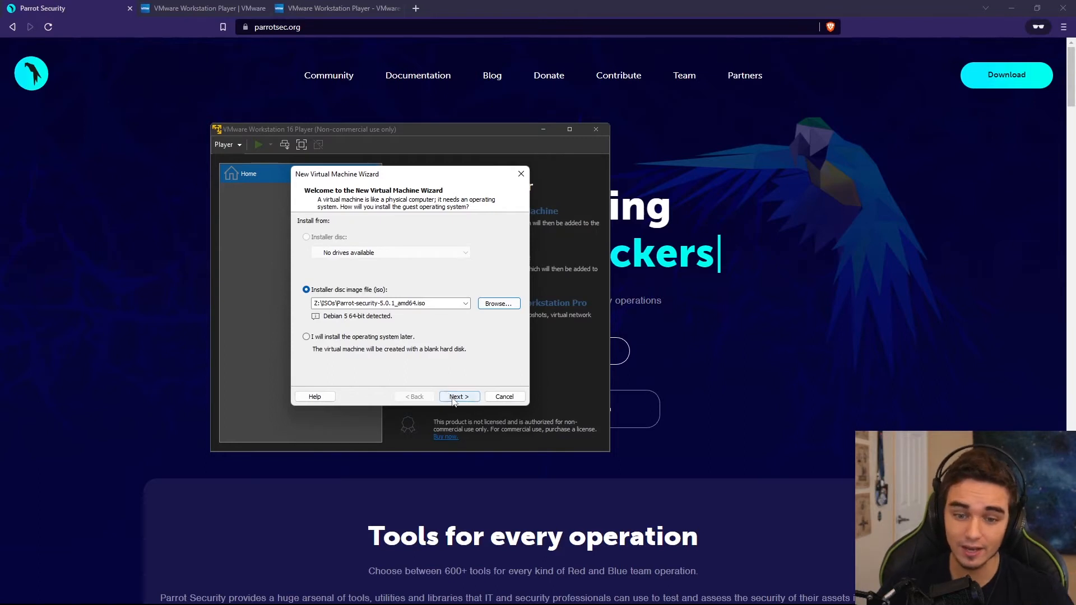
{"action": "left_click", "coordinate": [459, 397]}
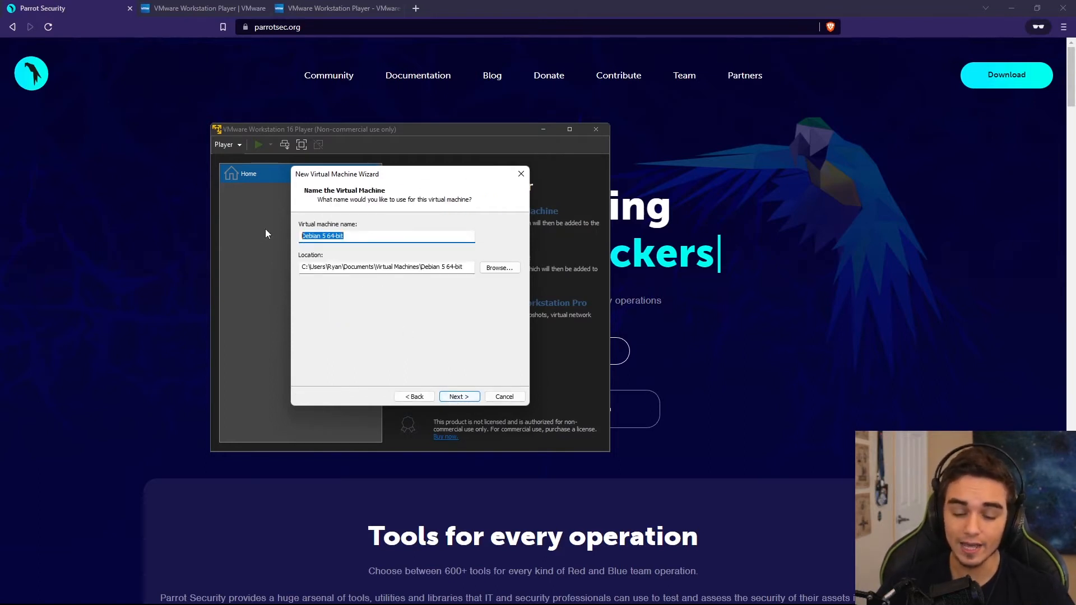
Name the virtual machine 'Parrot Security Demo' and accept its location
{"action": "type", "text": "Parrot Secu"}
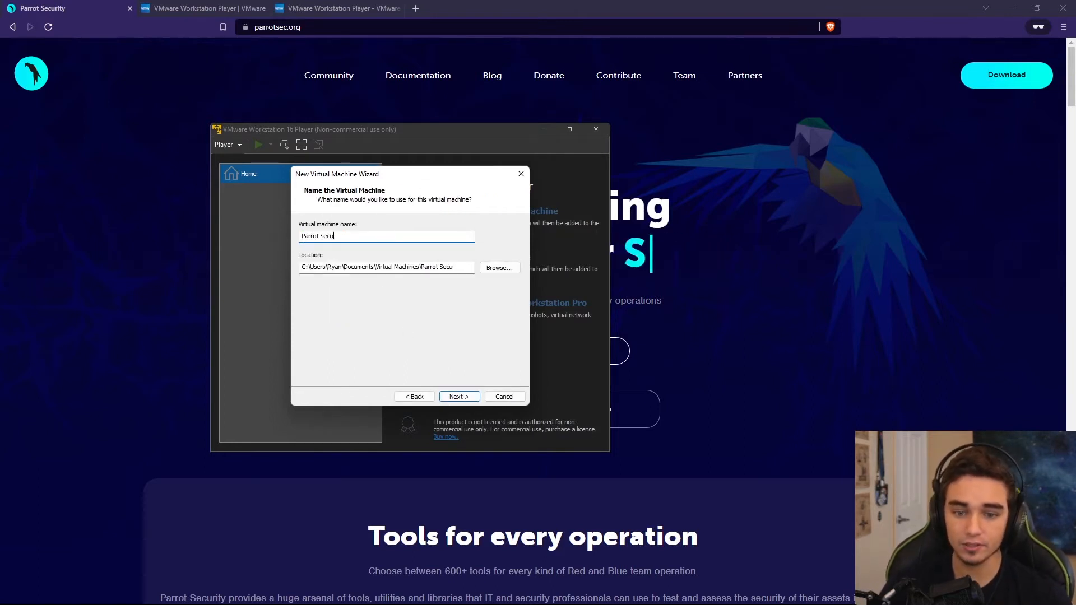
{"action": "type", "text": "rity Demo"}
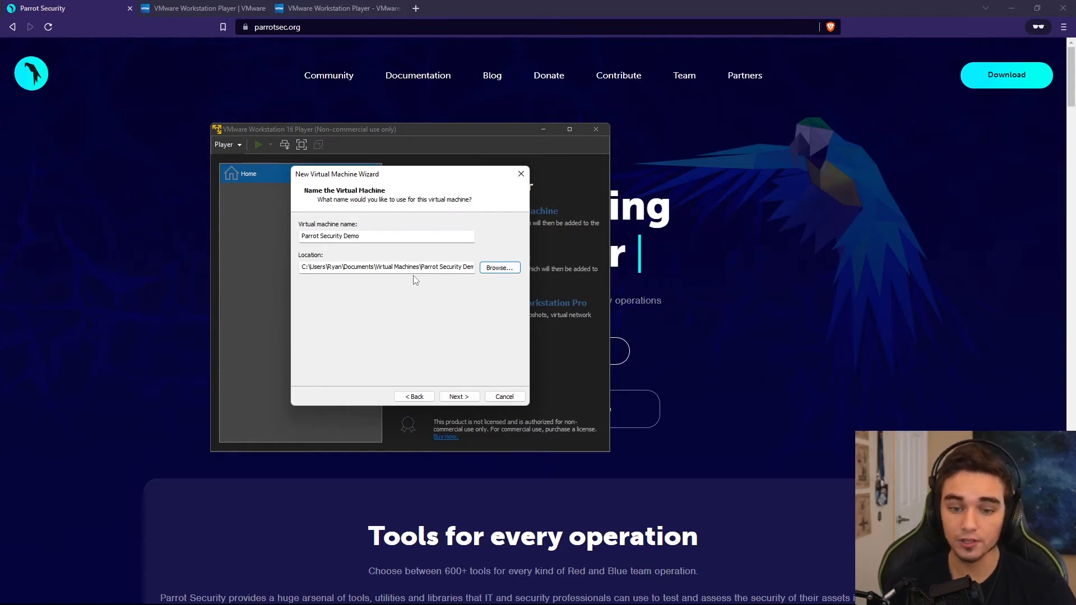
{"action": "mouse_move", "coordinate": [459, 363]}
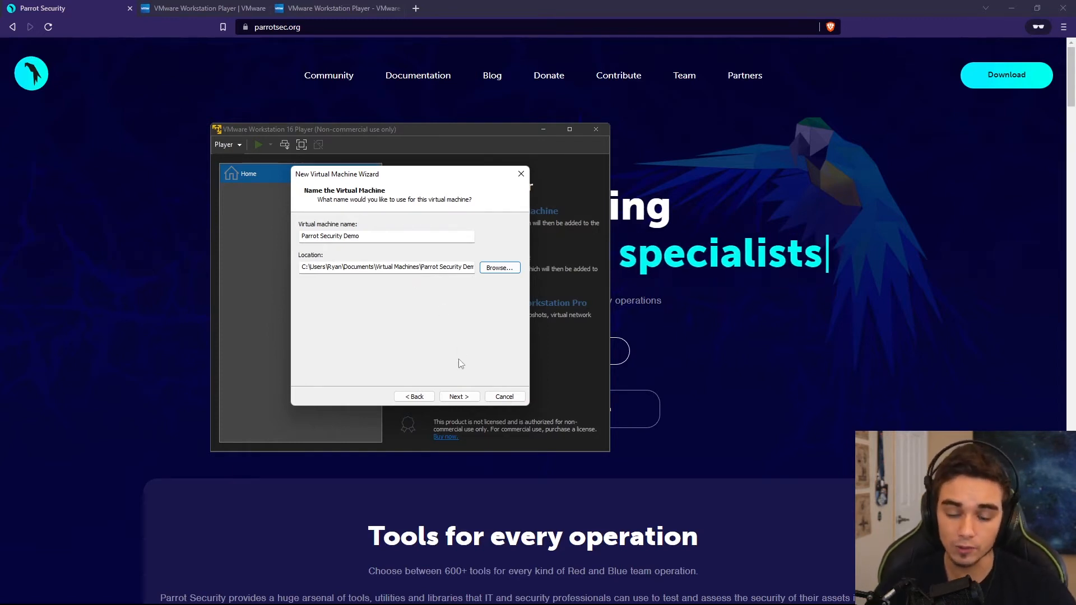
{"action": "left_click", "coordinate": [458, 396]}
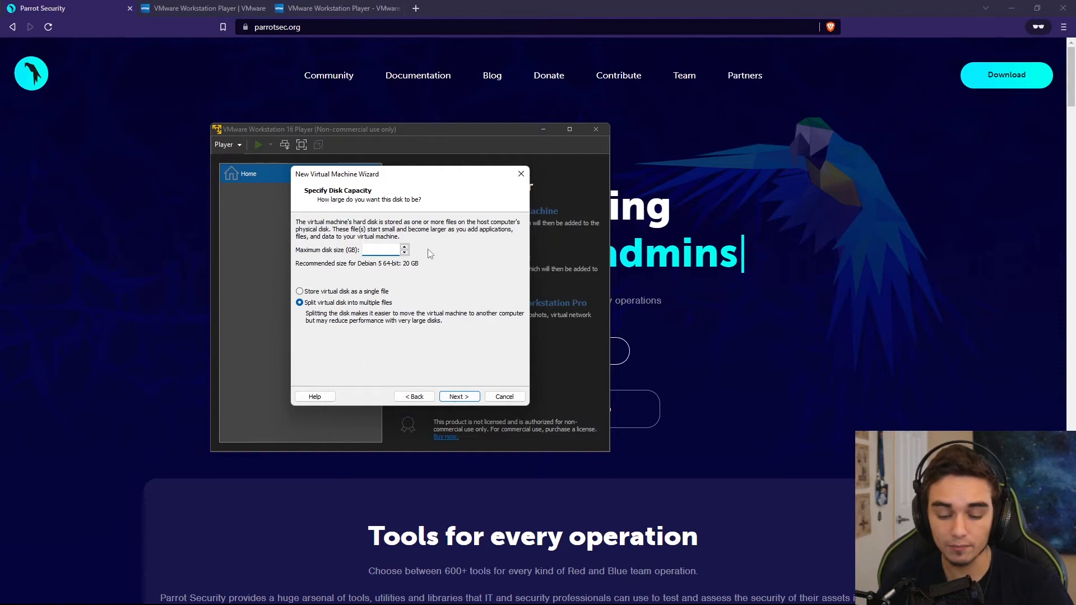
Give the VM a 60 GB disk stored as a single file and reach the creation summary
{"action": "type", "text": "60"}
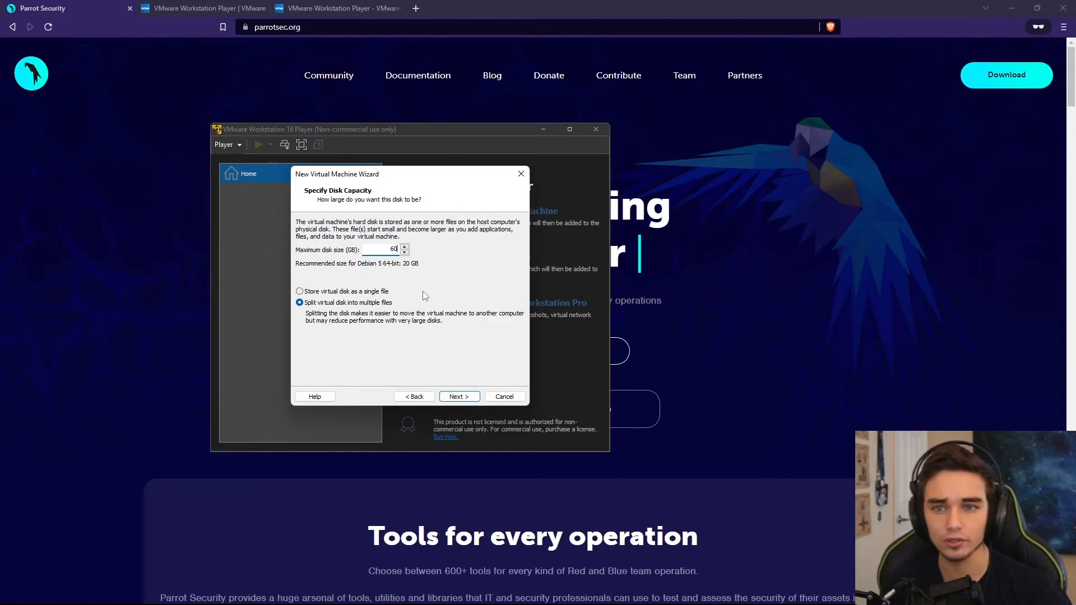
{"action": "left_click", "coordinate": [299, 291]}
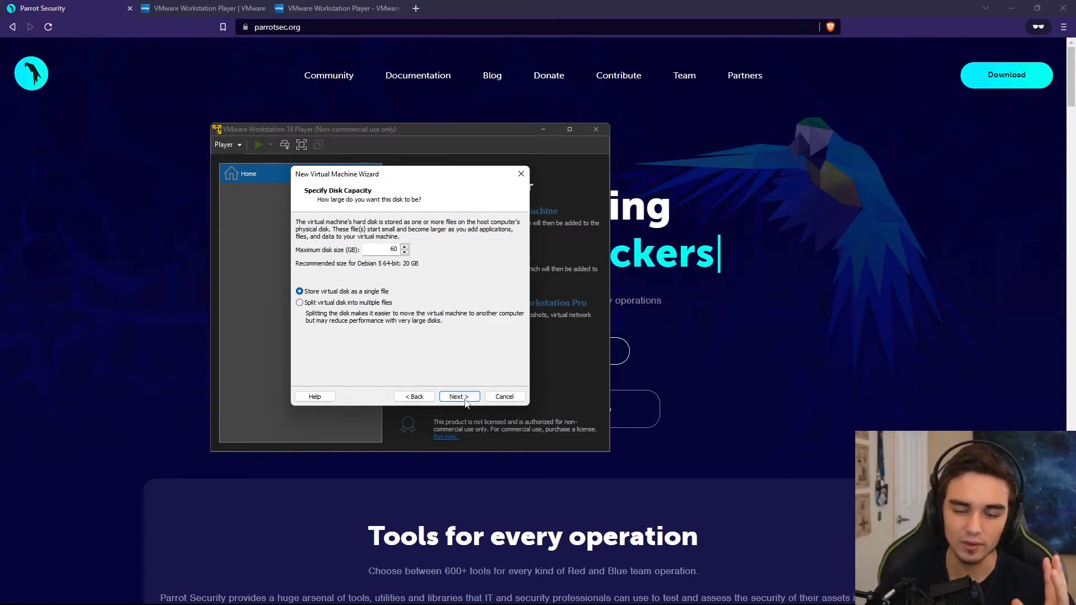
{"action": "left_click", "coordinate": [458, 395]}
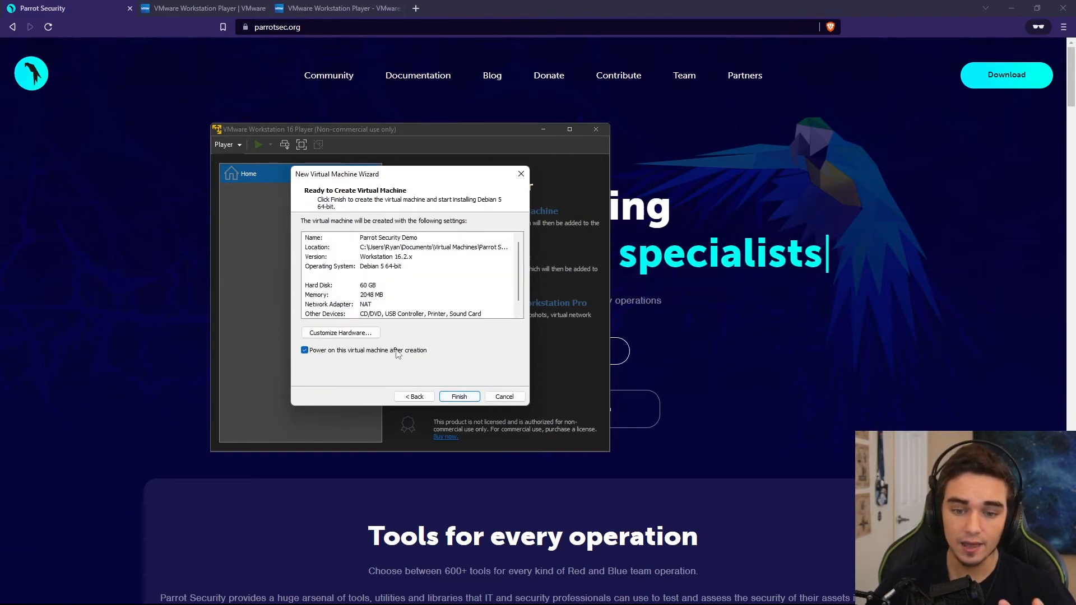
{"action": "mouse_move", "coordinate": [339, 333]}
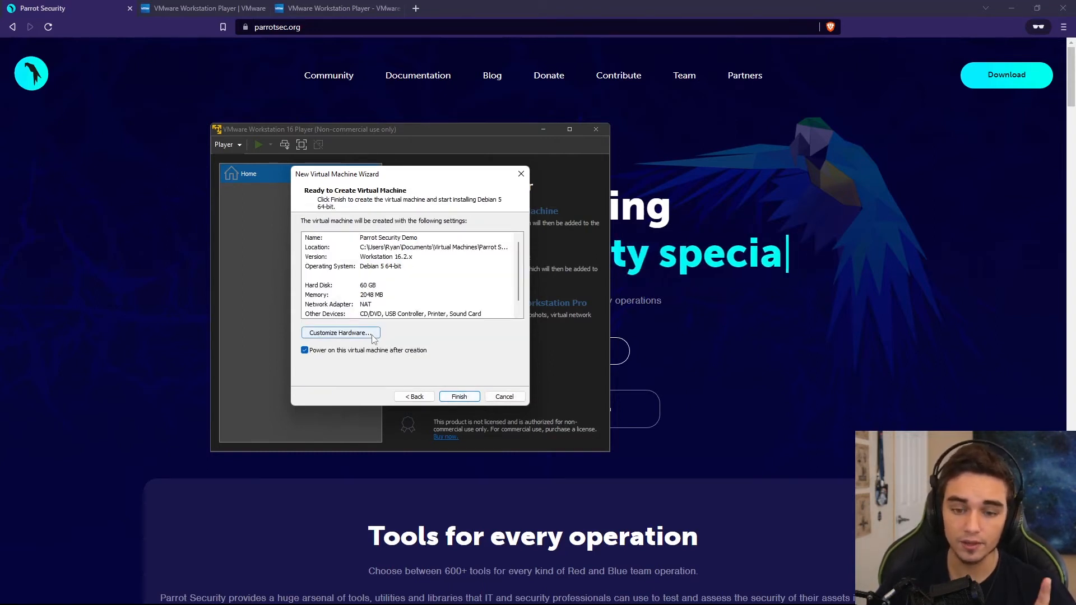
In Customize Hardware, raise the VM memory from 2 GB to about 6208 MB
{"action": "left_click", "coordinate": [339, 333]}
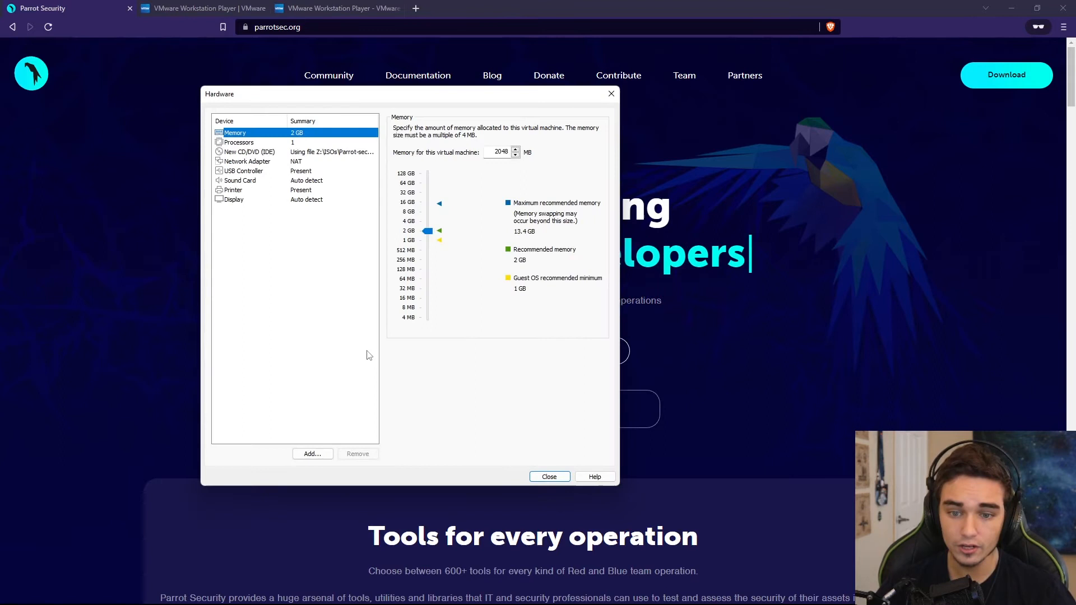
{"action": "mouse_move", "coordinate": [434, 257]}
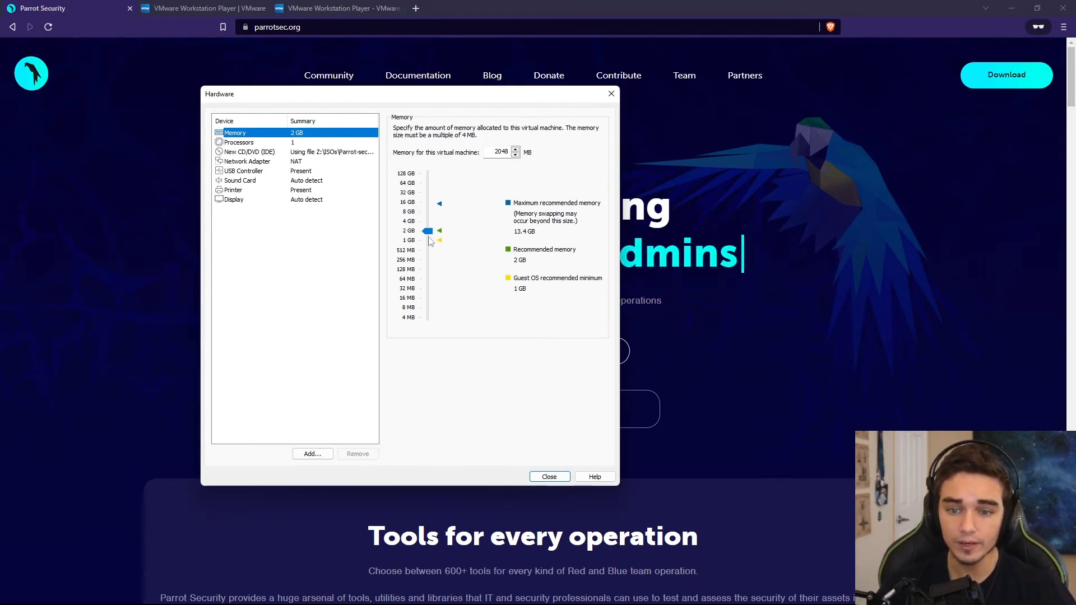
{"action": "left_click_drag", "start_coordinate": [427, 231], "coordinate": [427, 222]}
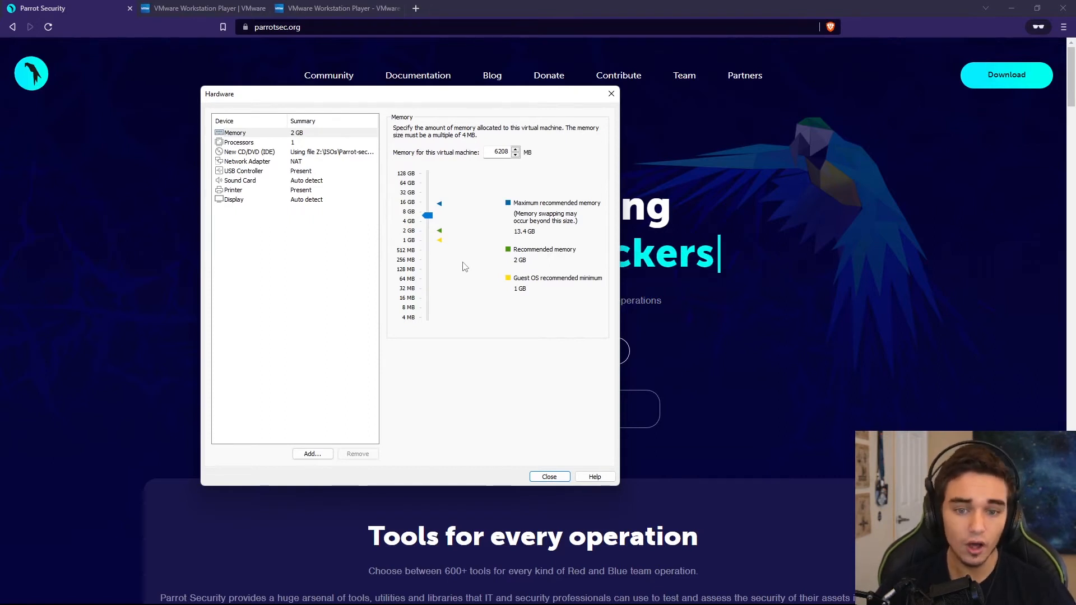
{"action": "left_click", "coordinate": [239, 142]}
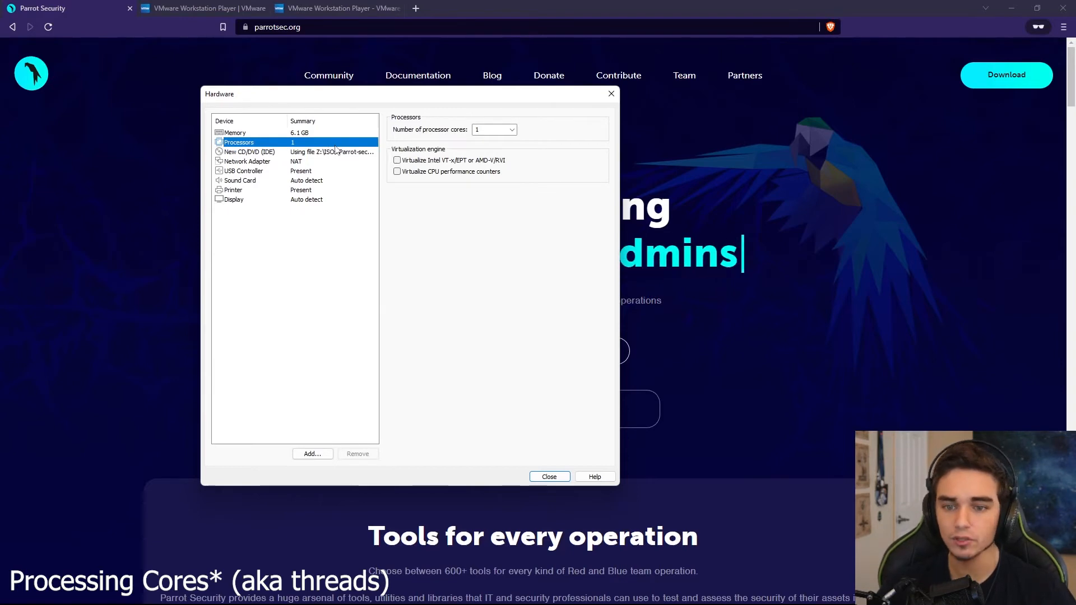
Give the VM 4 processor cores and review the CD/DVD, network and USB settings
{"action": "left_click", "coordinate": [511, 130]}
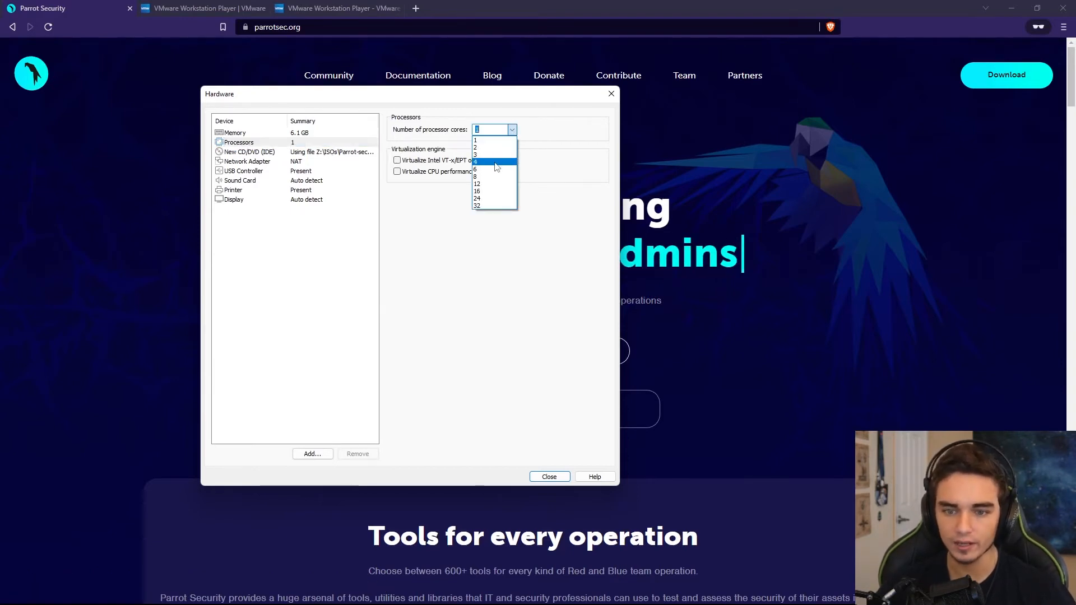
{"action": "left_click", "coordinate": [475, 161]}
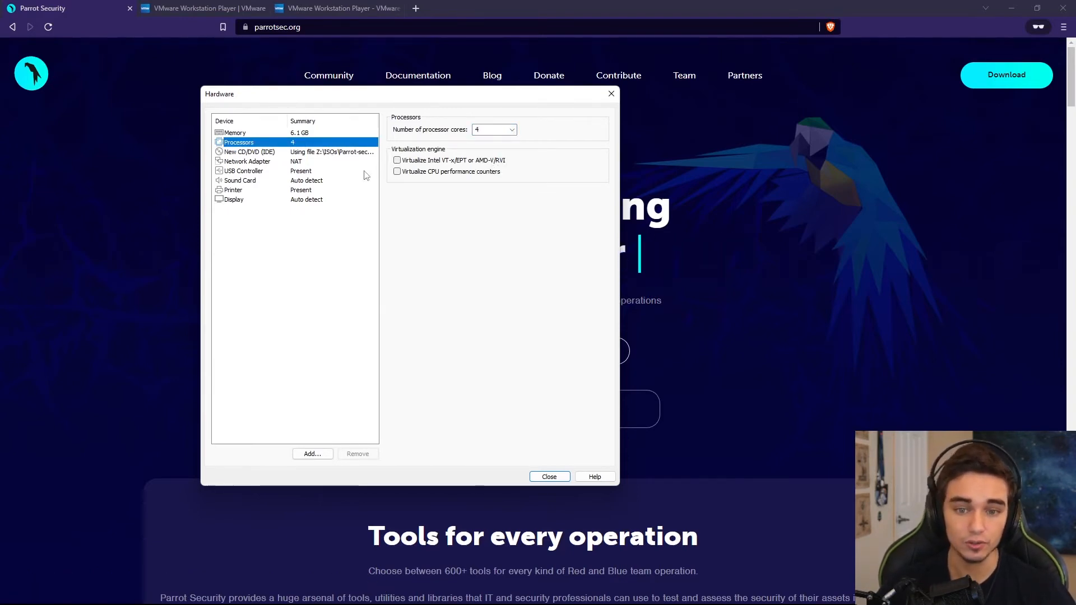
{"action": "left_click", "coordinate": [248, 152]}
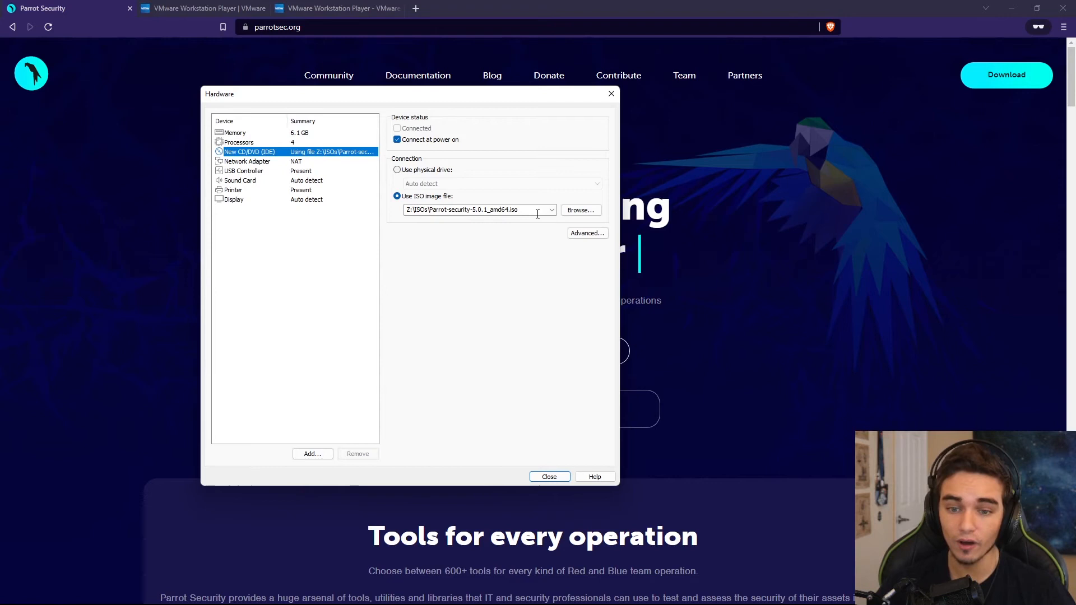
{"action": "left_click", "coordinate": [247, 160]}
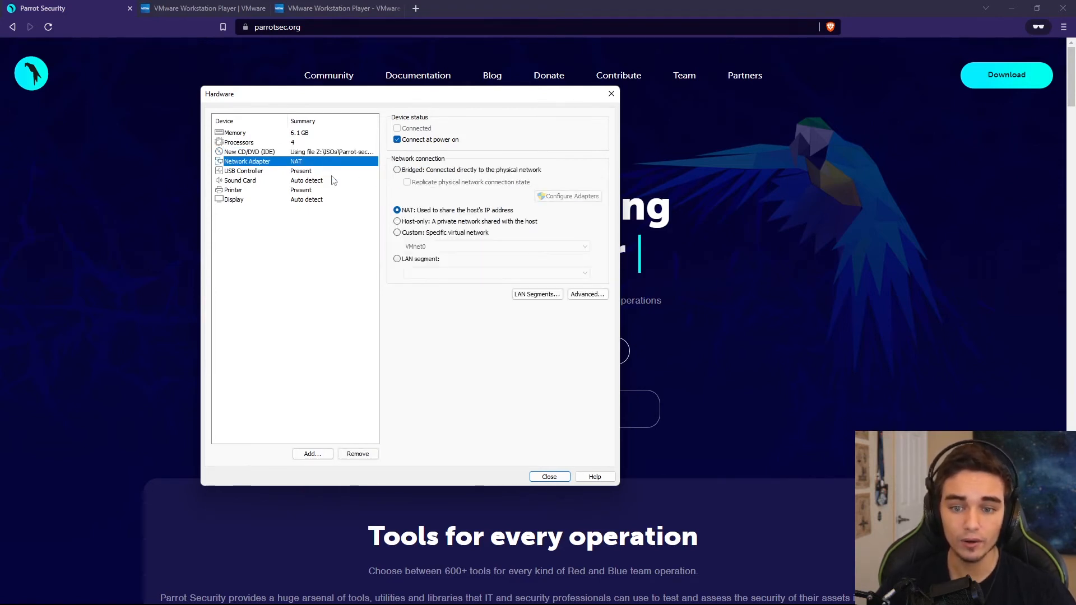
{"action": "mouse_move", "coordinate": [321, 168]}
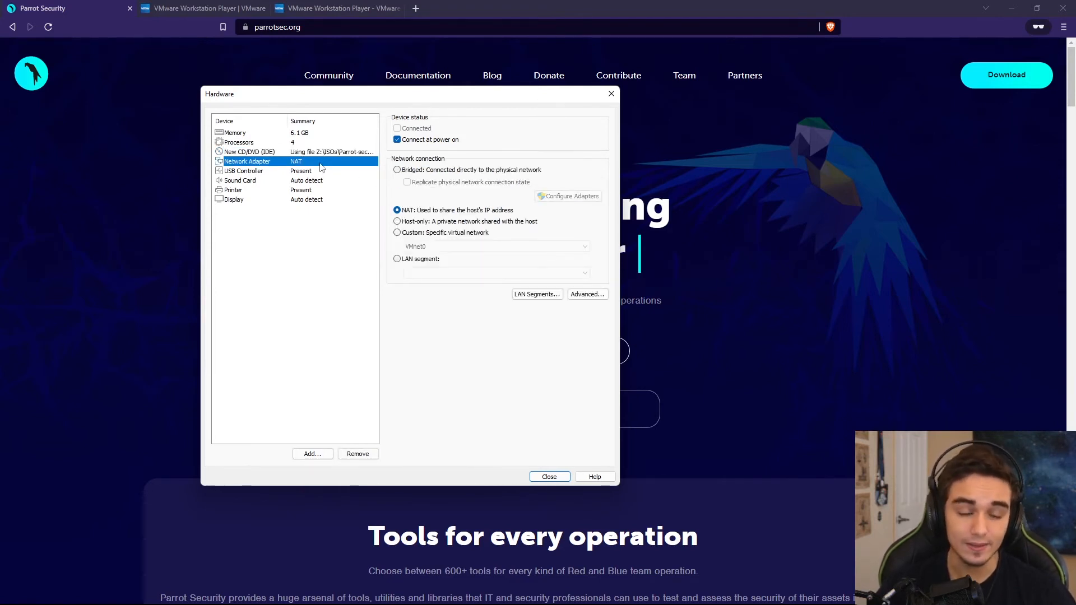
{"action": "mouse_move", "coordinate": [312, 179]}
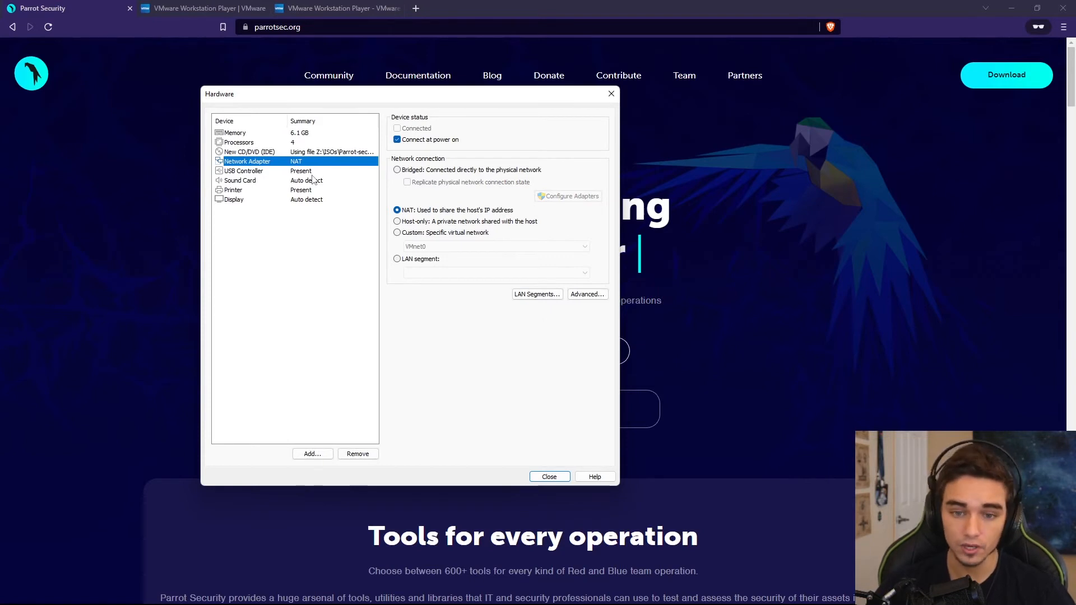
{"action": "left_click", "coordinate": [243, 170]}
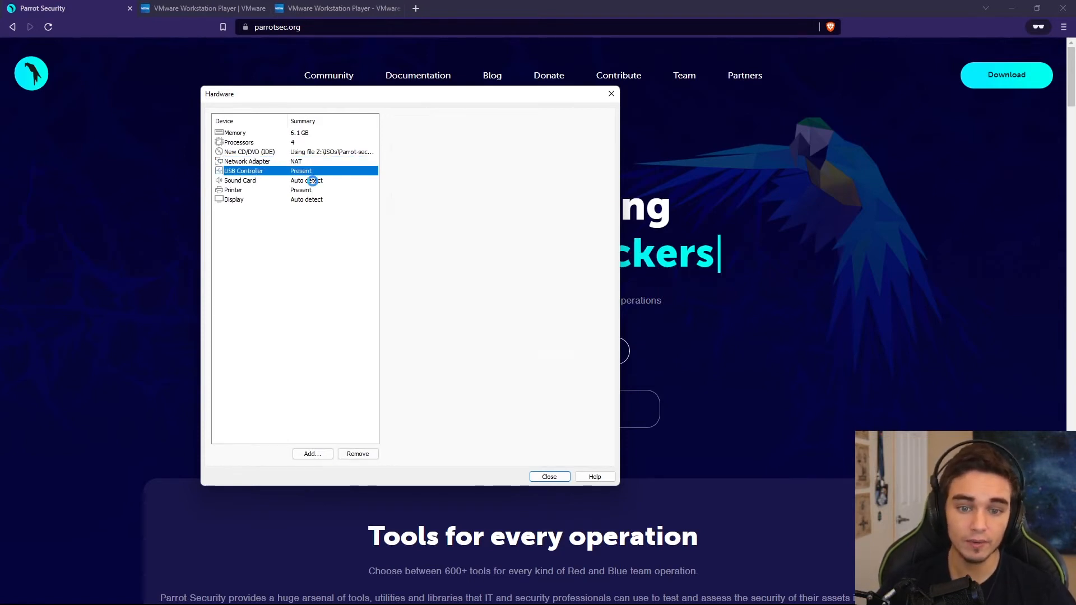
Enable 3D graphics acceleration with 8 GB graphics memory and return to the summary
{"action": "left_click", "coordinate": [233, 199]}
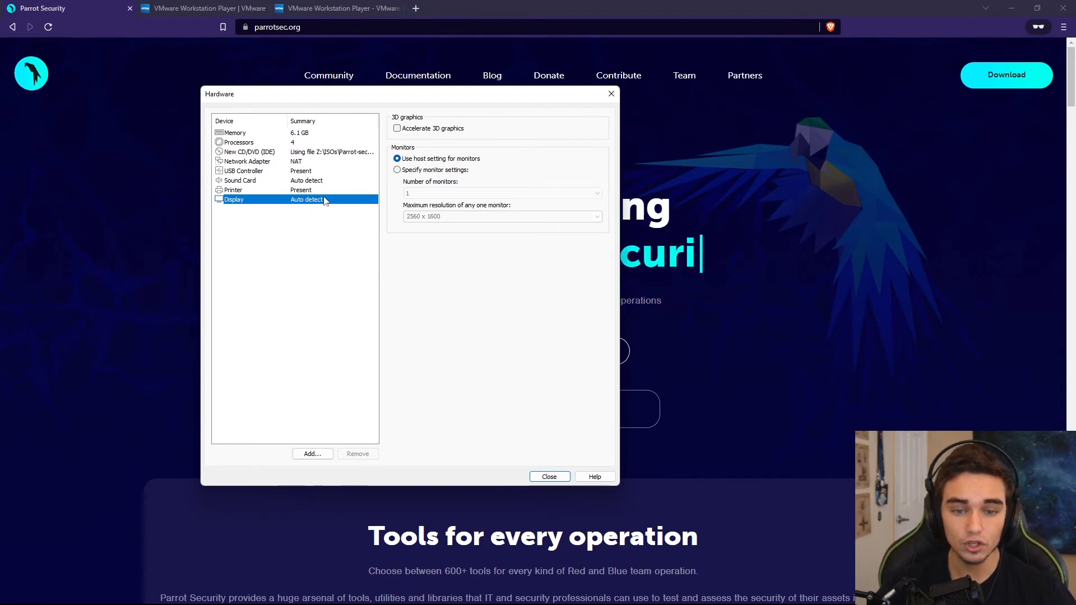
{"action": "left_click", "coordinate": [397, 127]}
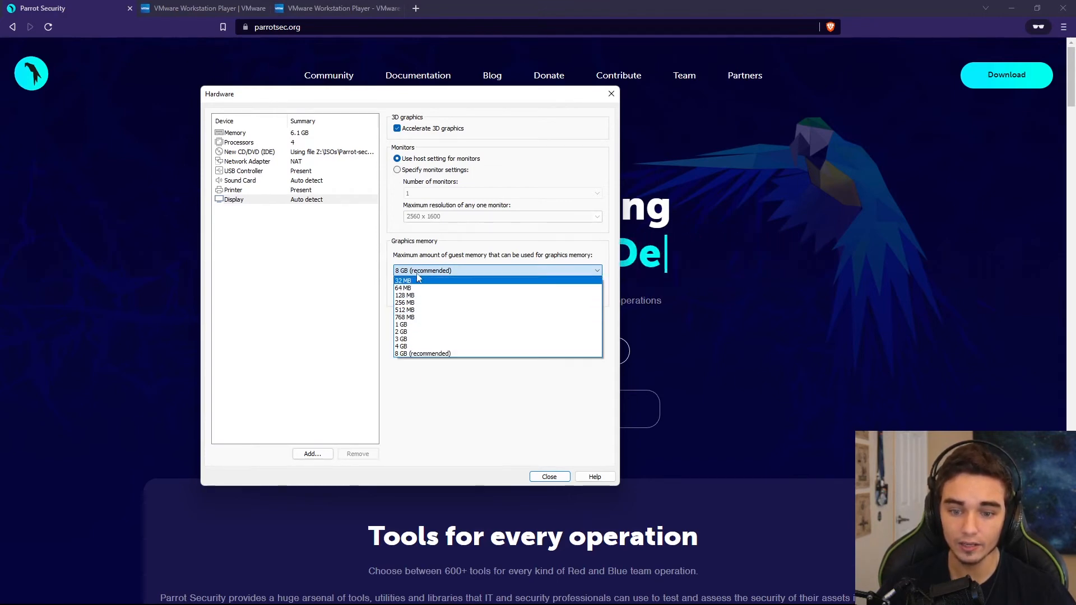
{"action": "left_click", "coordinate": [424, 353]}
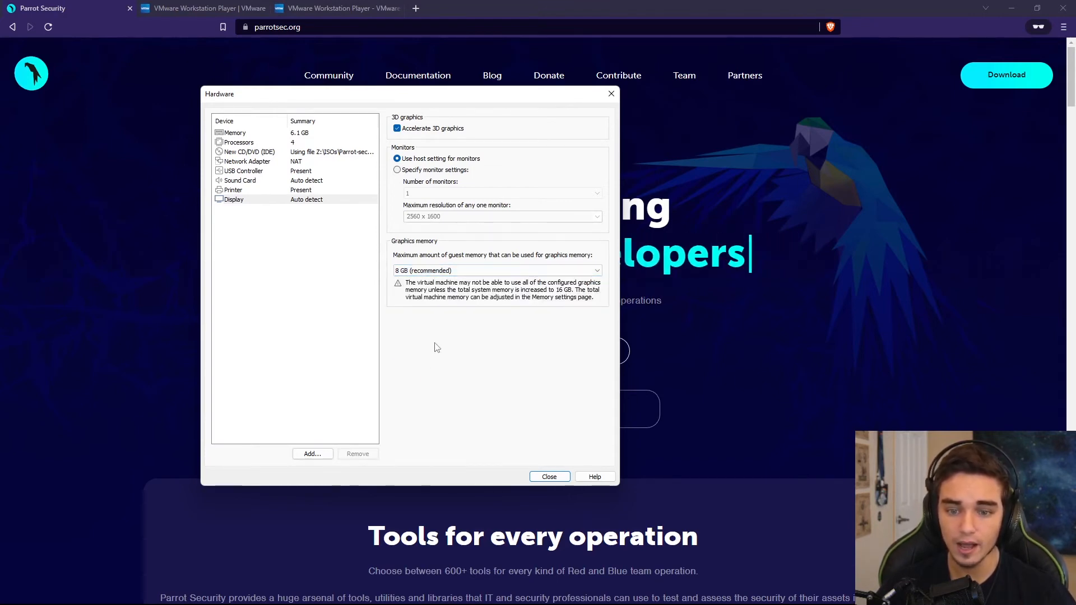
{"action": "left_click", "coordinate": [548, 476]}
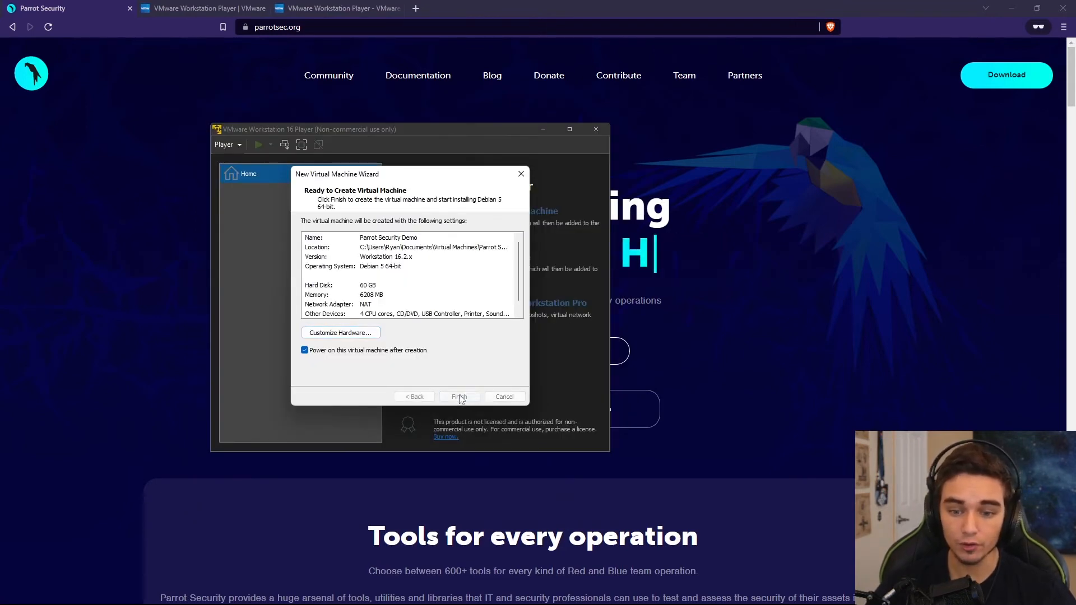
Create and power on the VM, maximize it and boot the Try / Install option
{"action": "left_click", "coordinate": [460, 396]}
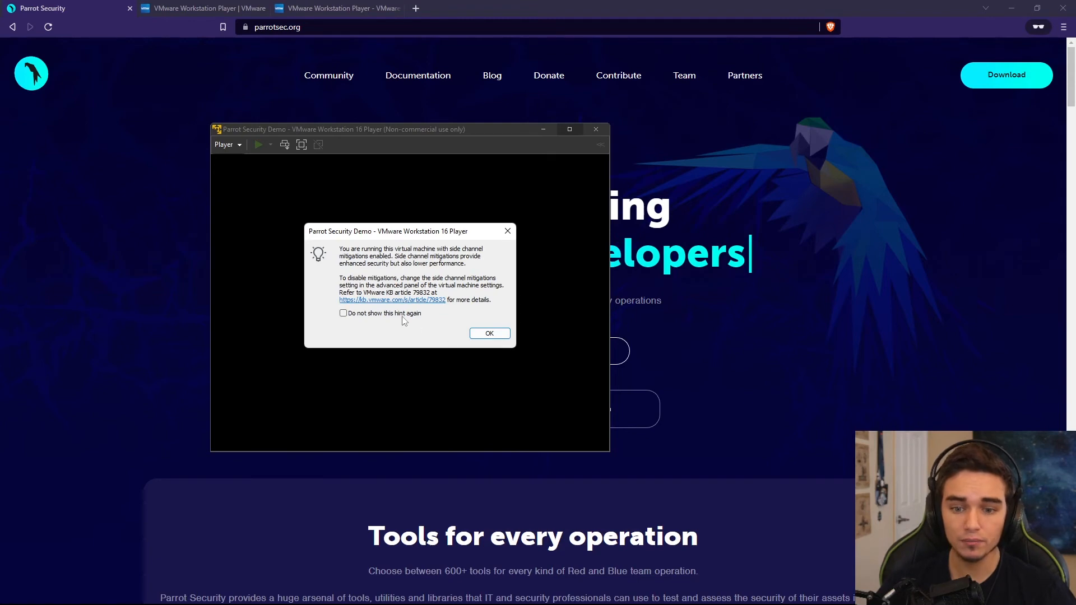
{"action": "left_click", "coordinate": [489, 333]}
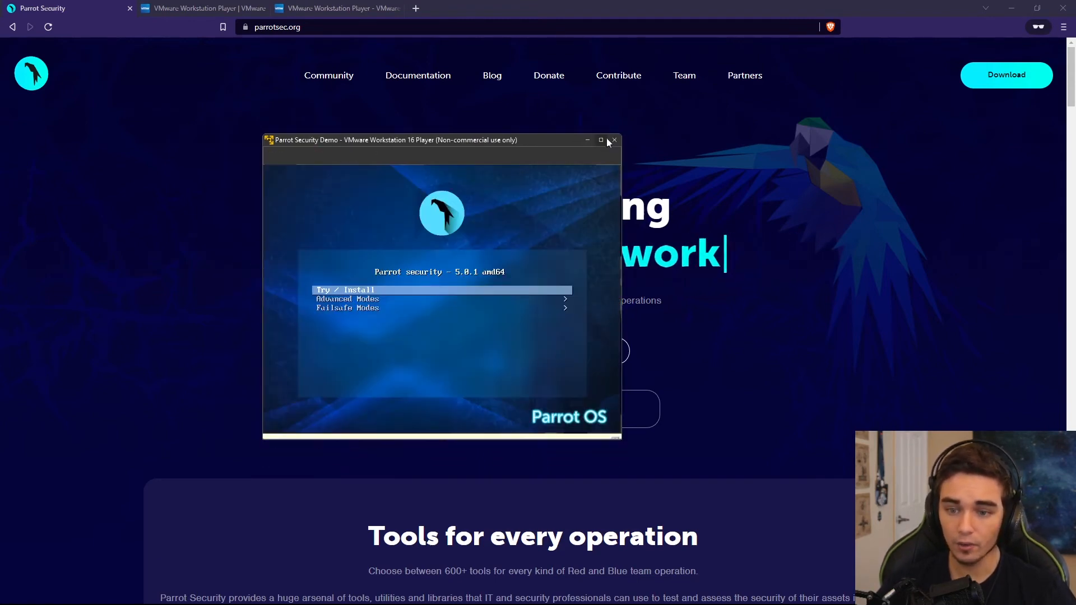
{"action": "left_click", "coordinate": [601, 140]}
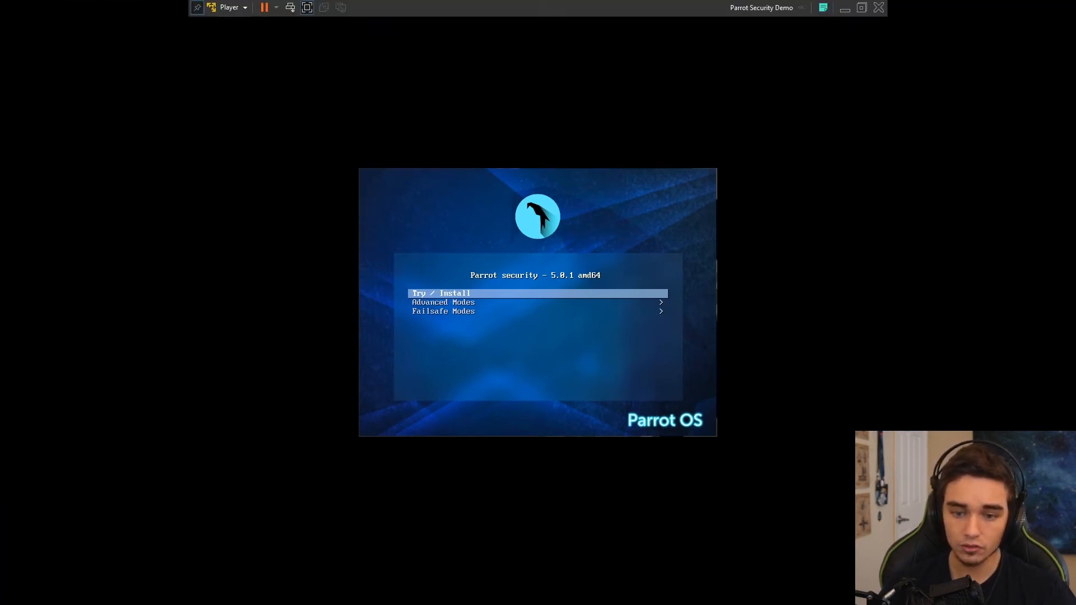
{"action": "key", "text": "Return"}
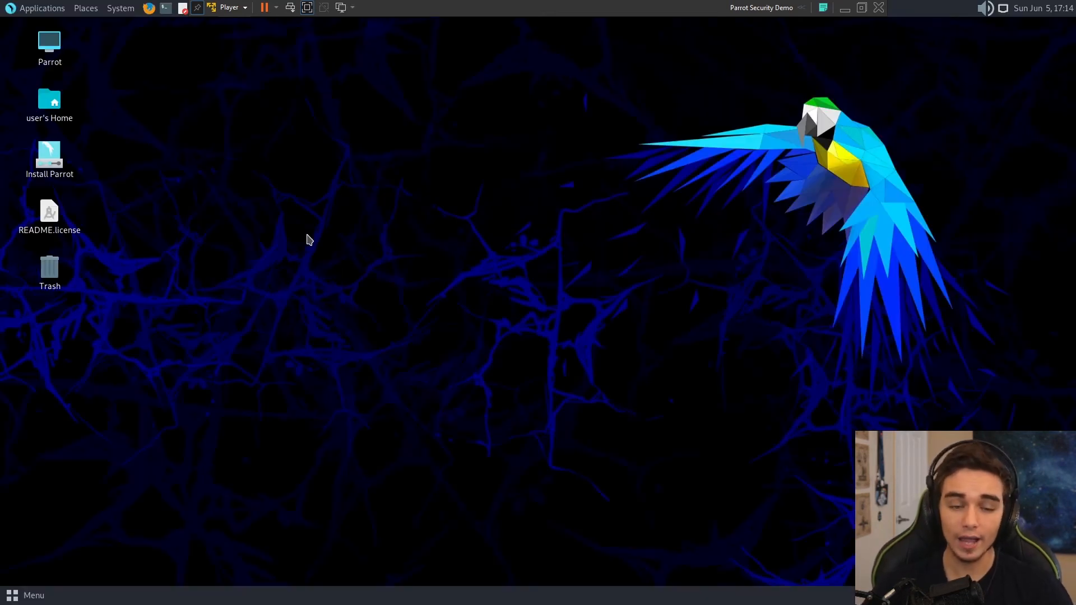
Peek at the live session's Applications menu on the Parrot desktop
{"action": "left_click", "coordinate": [42, 8]}
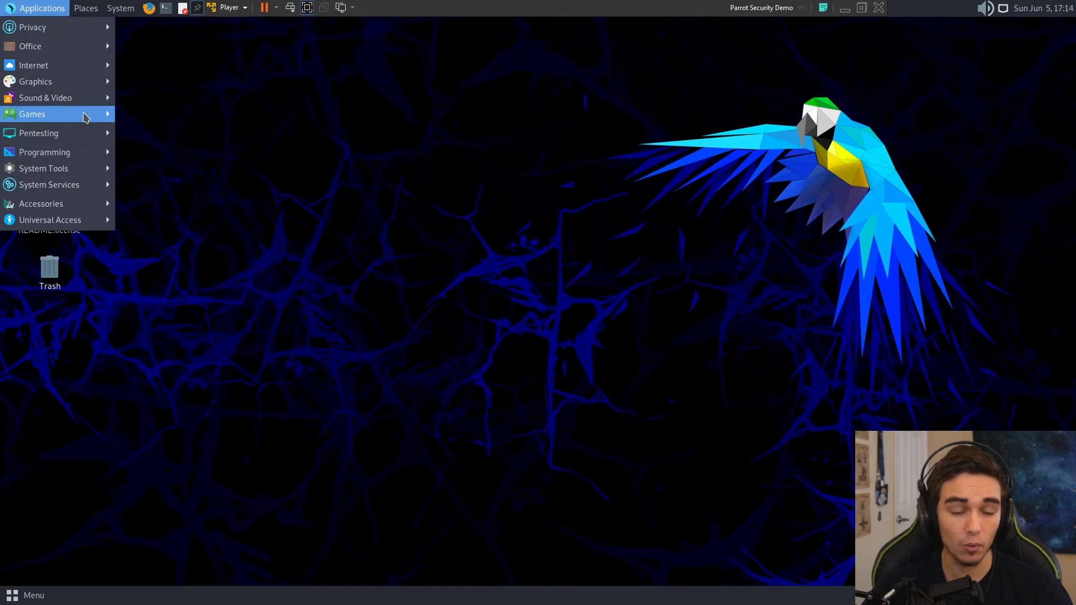
{"action": "left_click", "coordinate": [196, 42]}
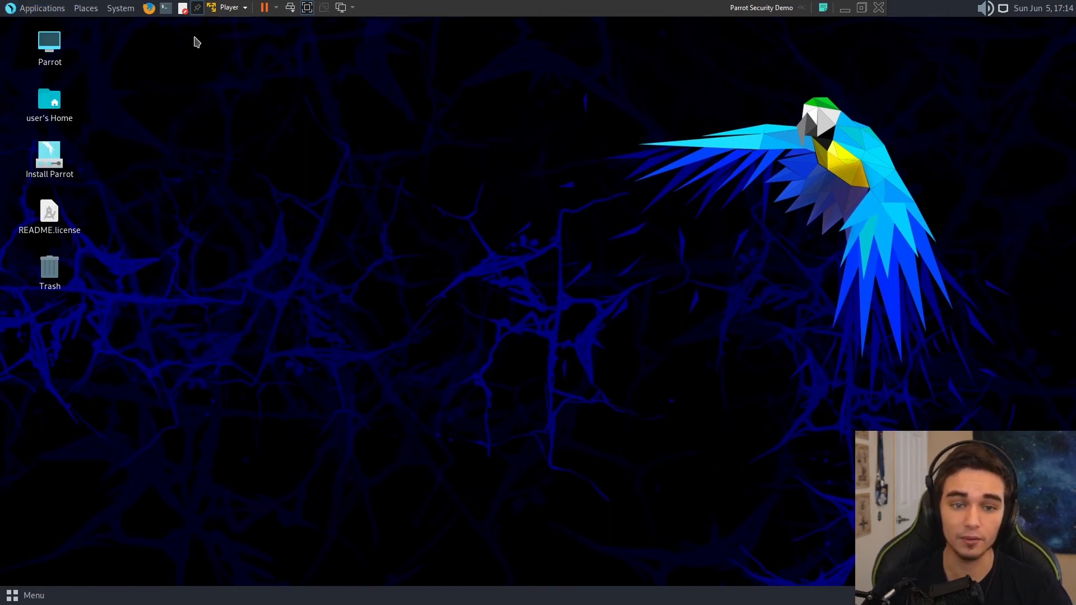
{"action": "mouse_move", "coordinate": [195, 88]}
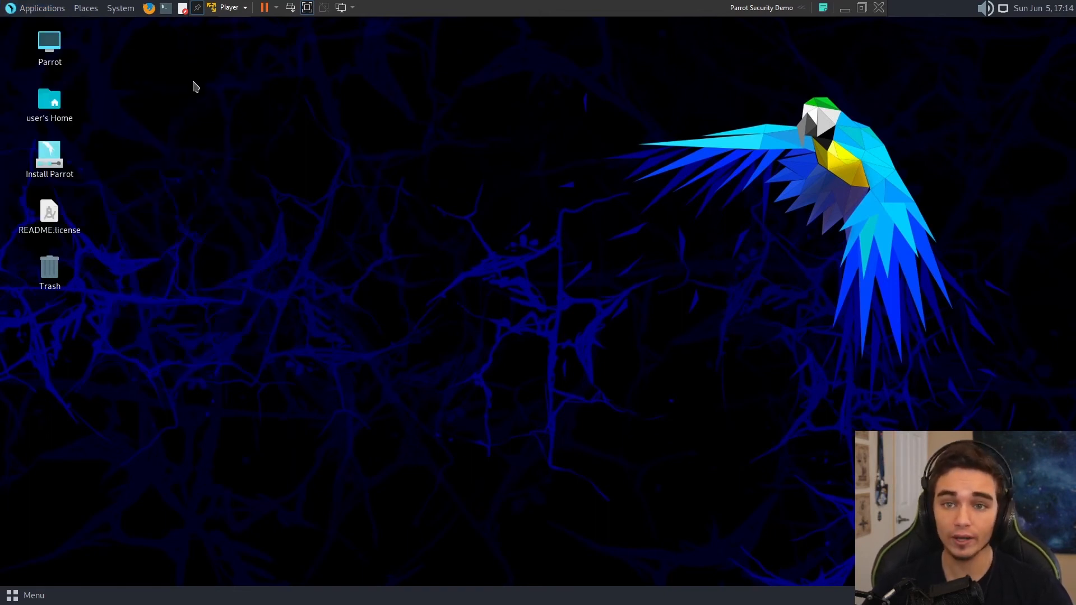
{"action": "mouse_move", "coordinate": [177, 102]}
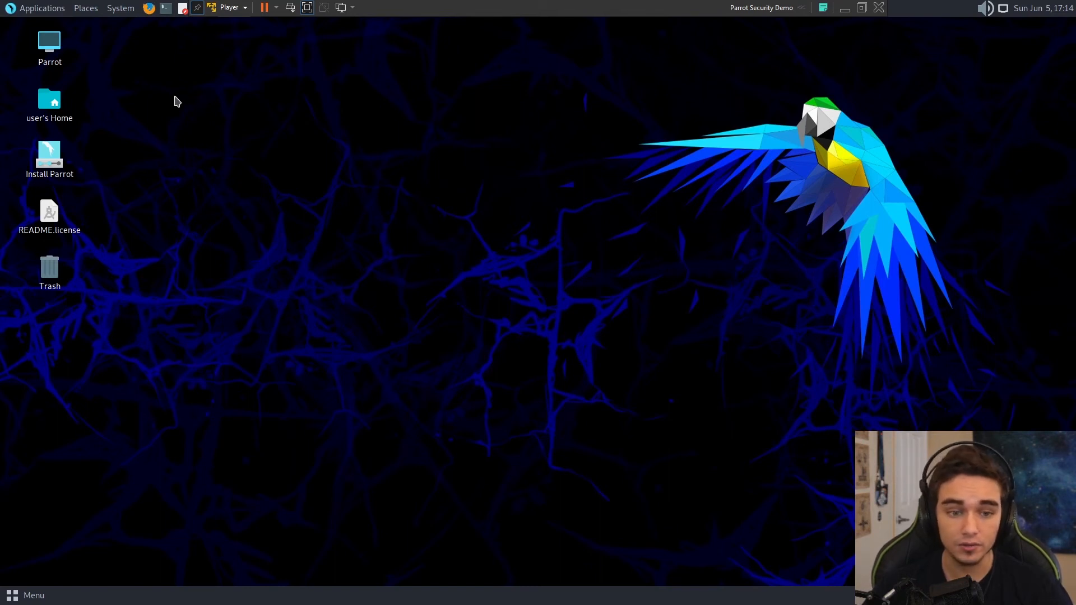
{"action": "mouse_move", "coordinate": [72, 158]}
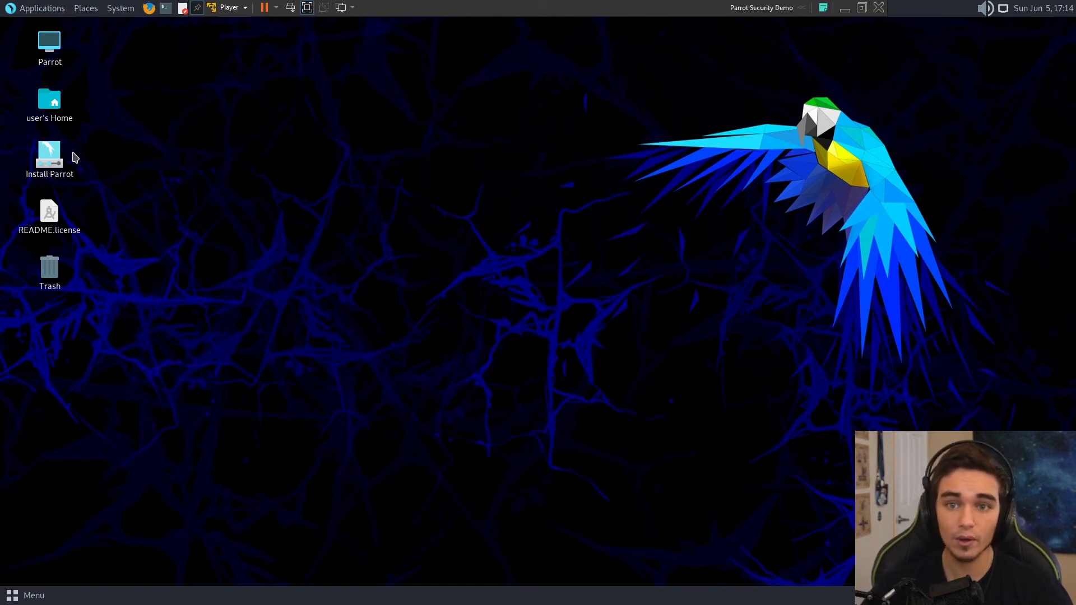
{"action": "mouse_move", "coordinate": [102, 171]}
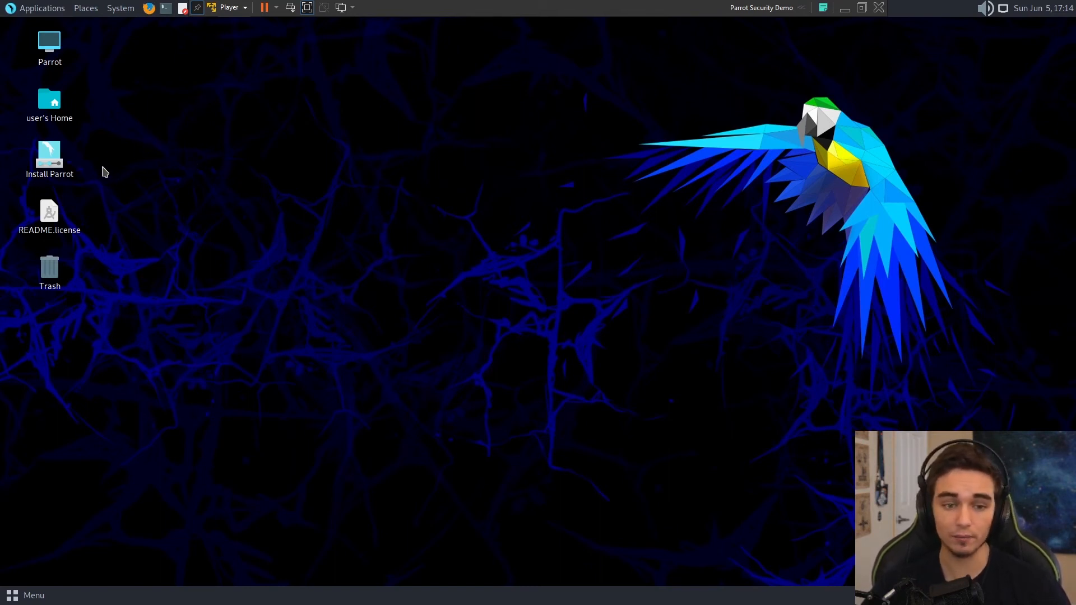
Launch the Parrot installer from the desktop and accept American English and the America/New York zone
{"action": "left_click", "coordinate": [49, 154]}
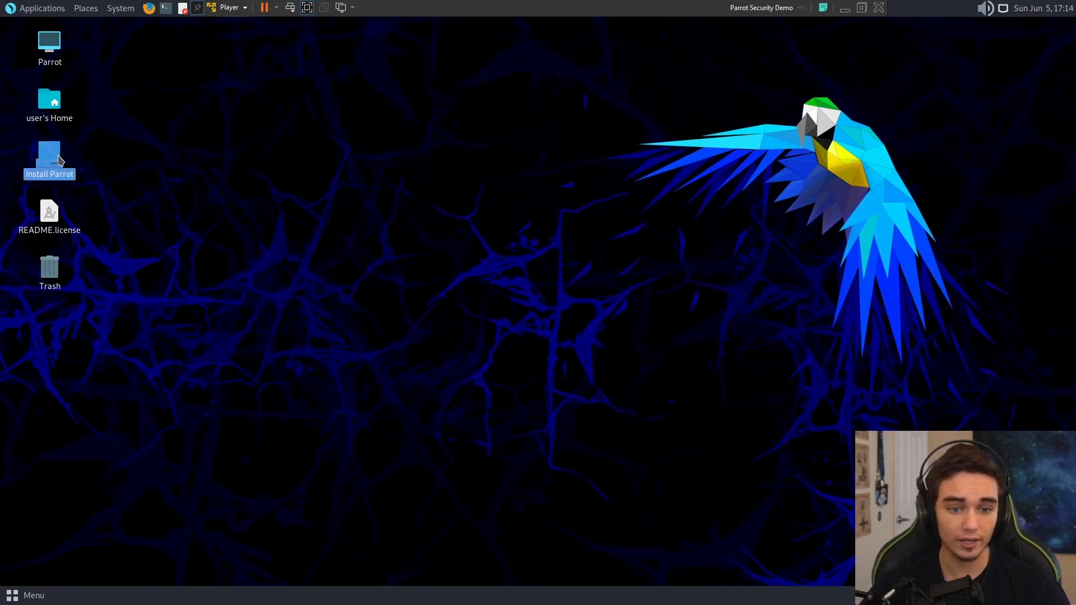
{"action": "double_click", "coordinate": [49, 160]}
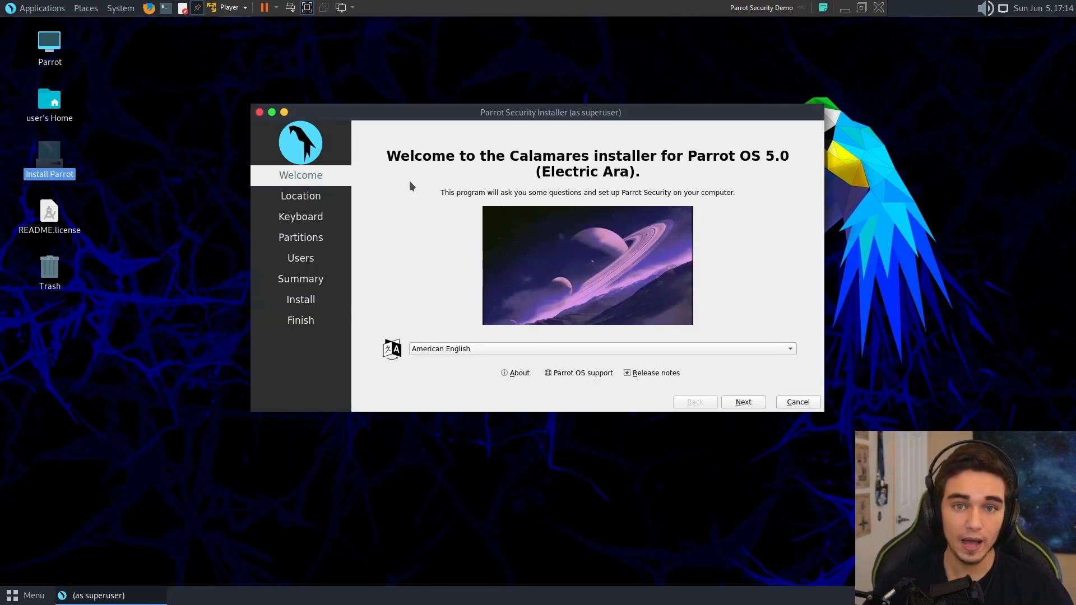
{"action": "mouse_move", "coordinate": [648, 307]}
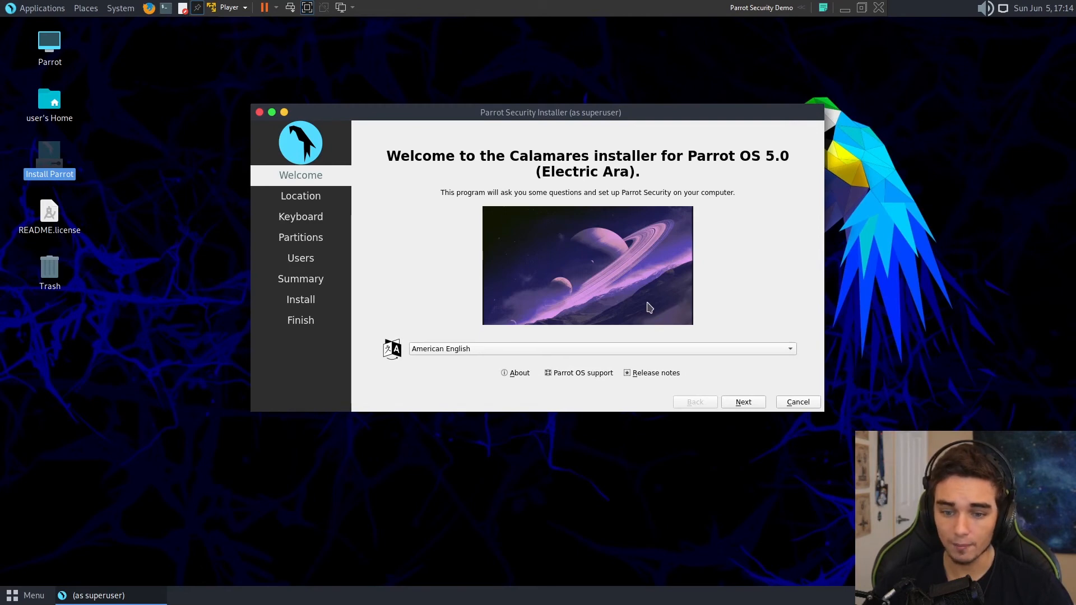
{"action": "left_click", "coordinate": [743, 401]}
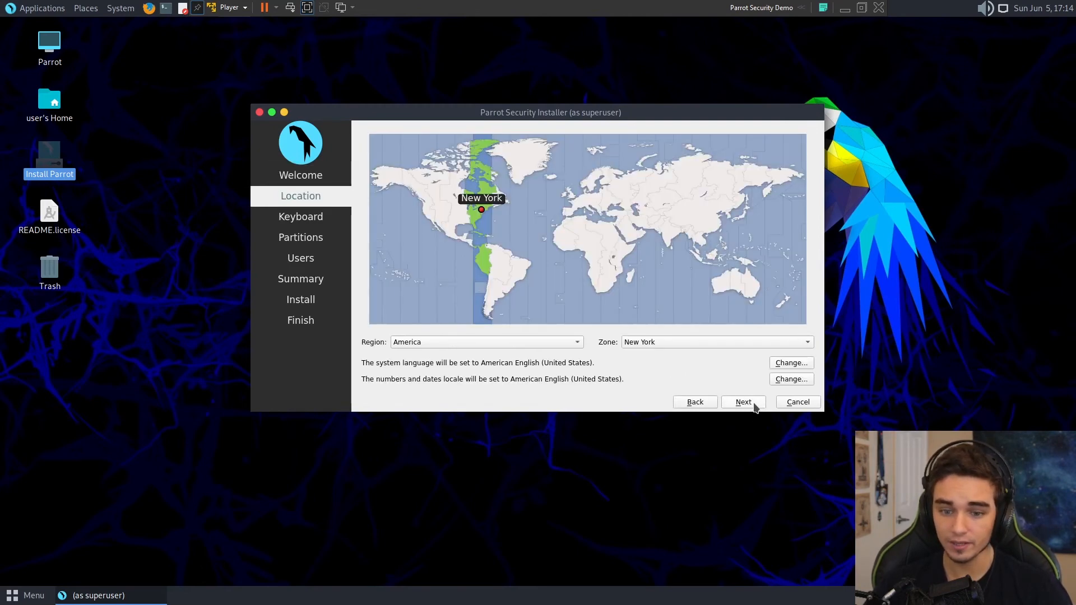
{"action": "mouse_move", "coordinate": [491, 257]}
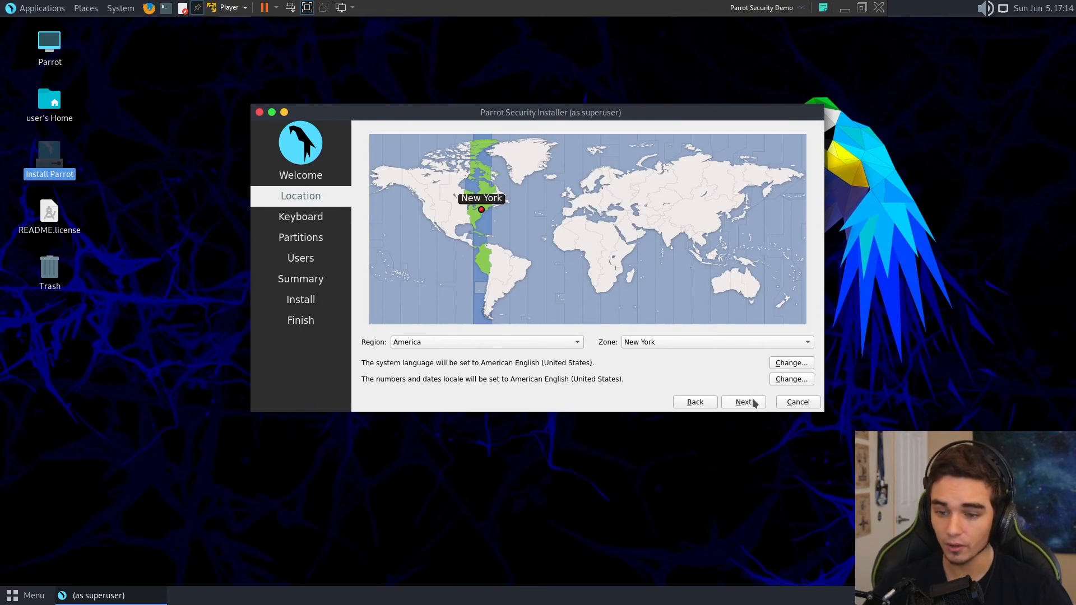
{"action": "left_click", "coordinate": [743, 401]}
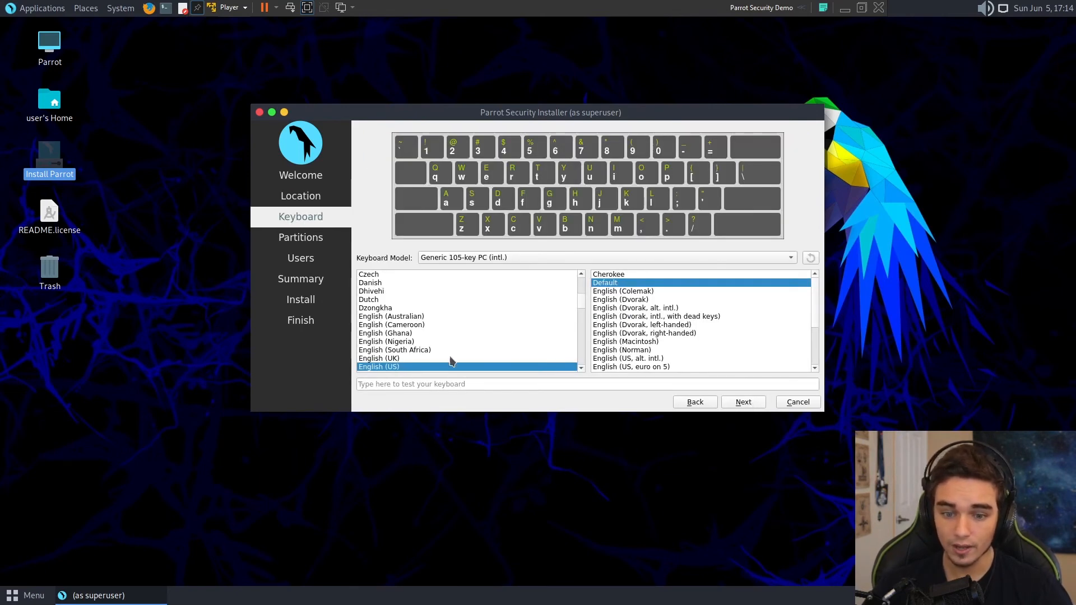
Keep the English (US) layout and choose Erase disk for the 60 GB VMware virtual disk
{"action": "left_click", "coordinate": [743, 401]}
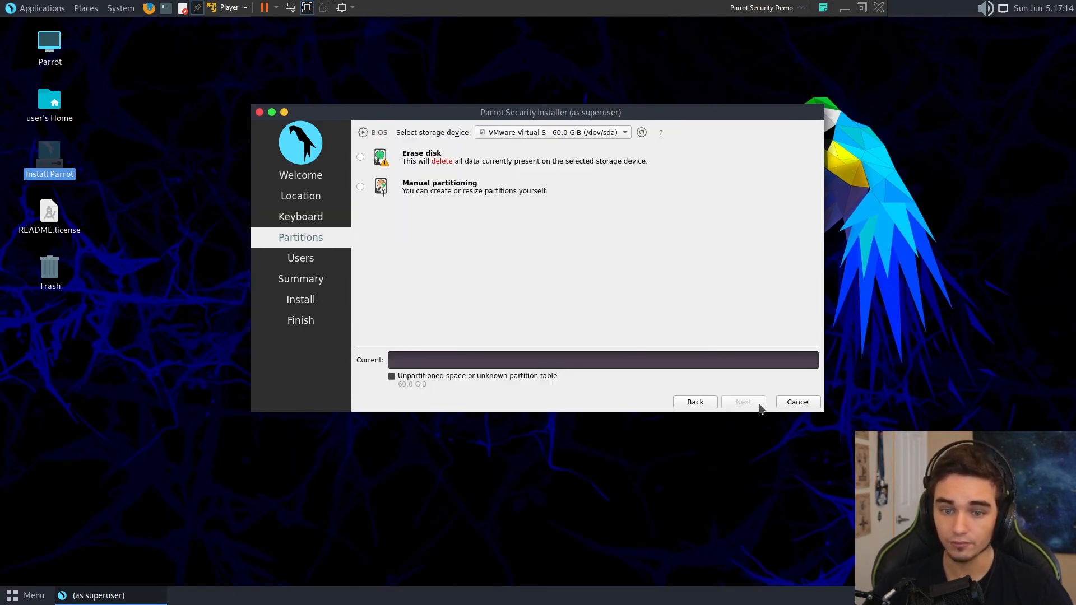
{"action": "mouse_move", "coordinate": [625, 314]}
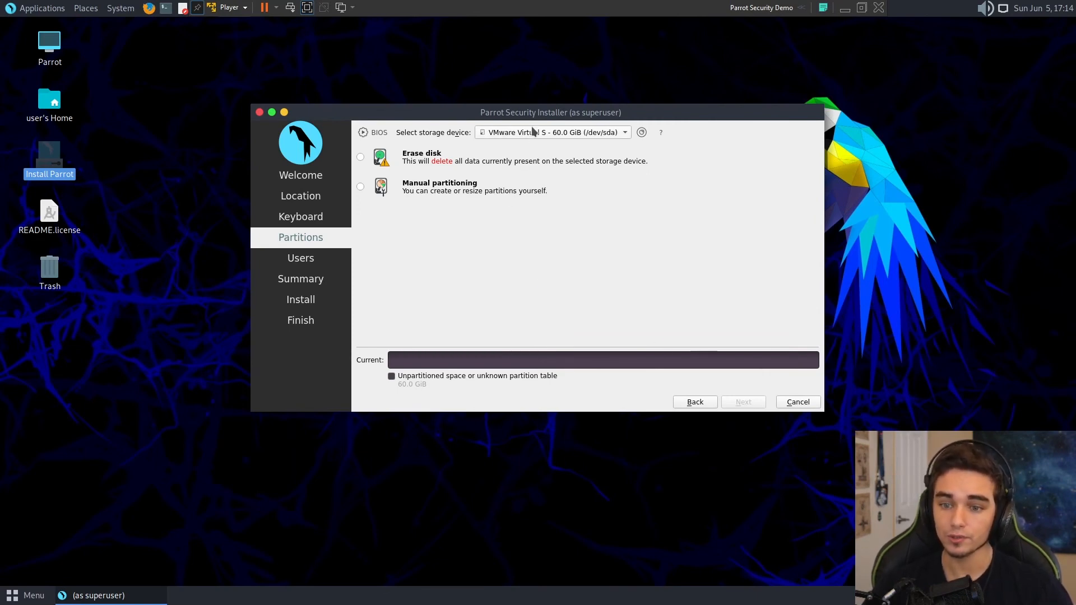
{"action": "mouse_move", "coordinate": [417, 215]}
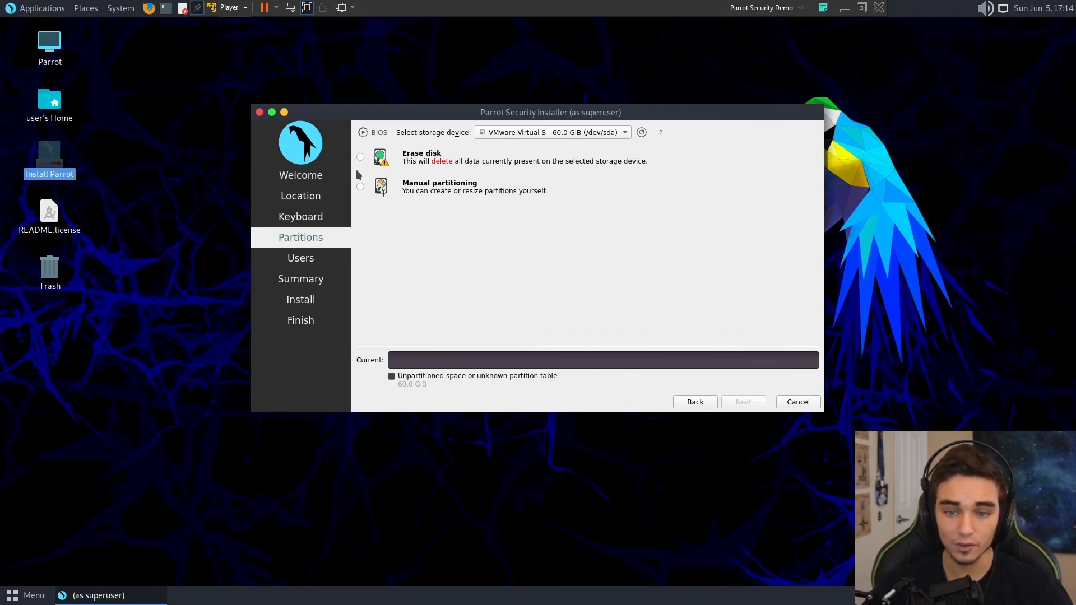
{"action": "left_click", "coordinate": [360, 156]}
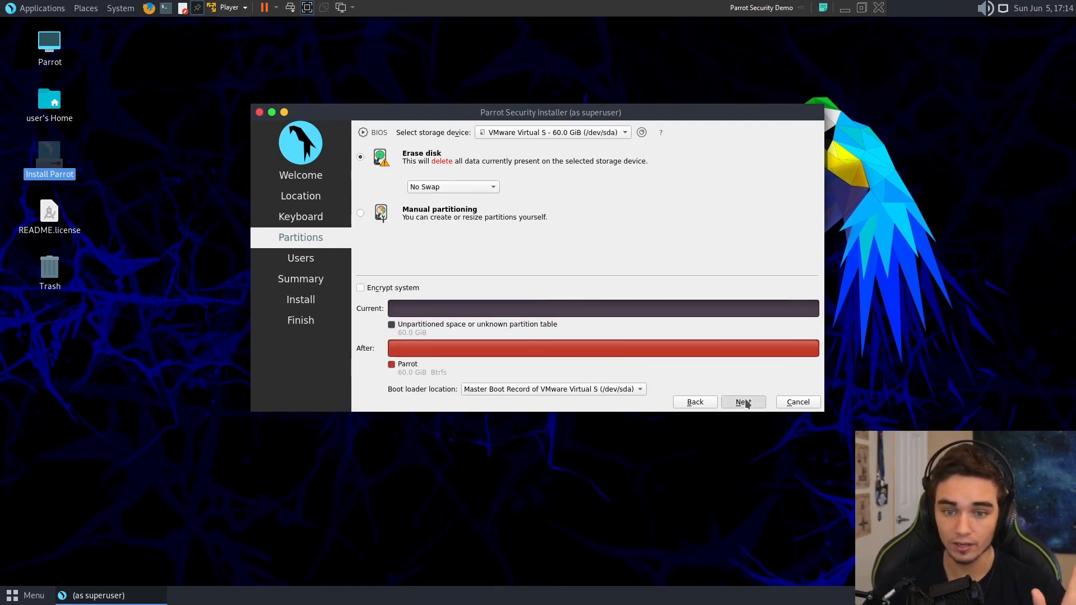
Create the account with full name Ryan, computer name ryan-youtubedemo and a confirmed password
{"action": "left_click", "coordinate": [743, 401]}
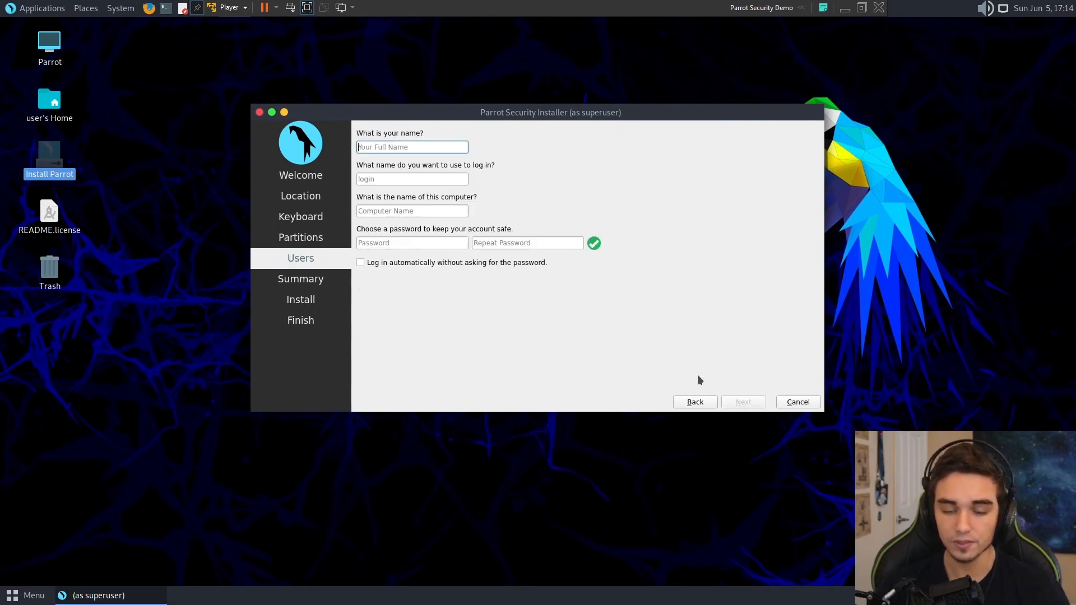
{"action": "type", "text": "Ryan"}
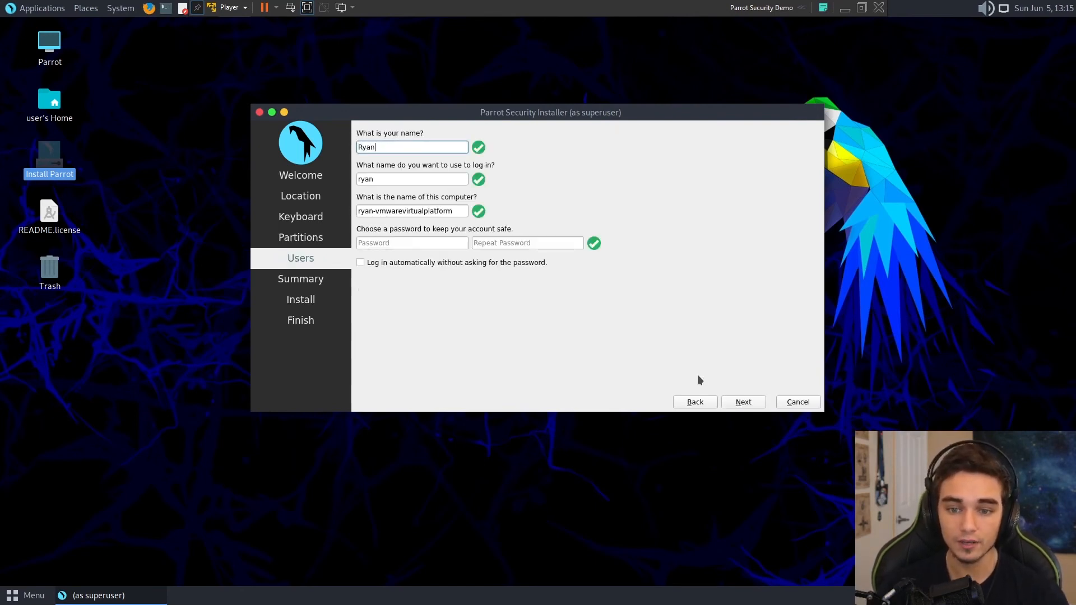
{"action": "triple_click", "coordinate": [411, 211]}
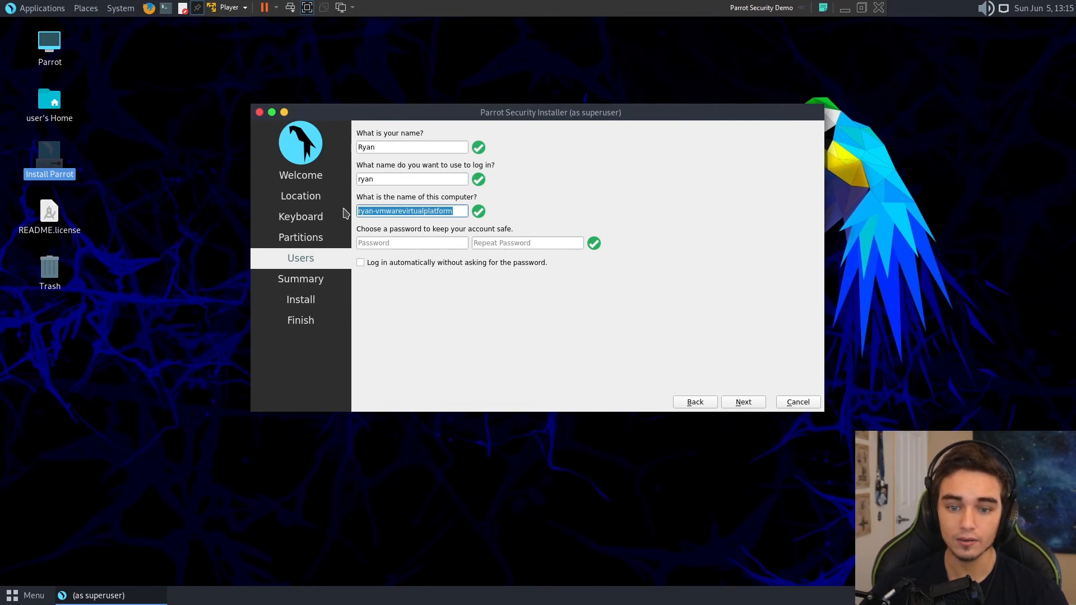
{"action": "type", "text": "ryan-yo"}
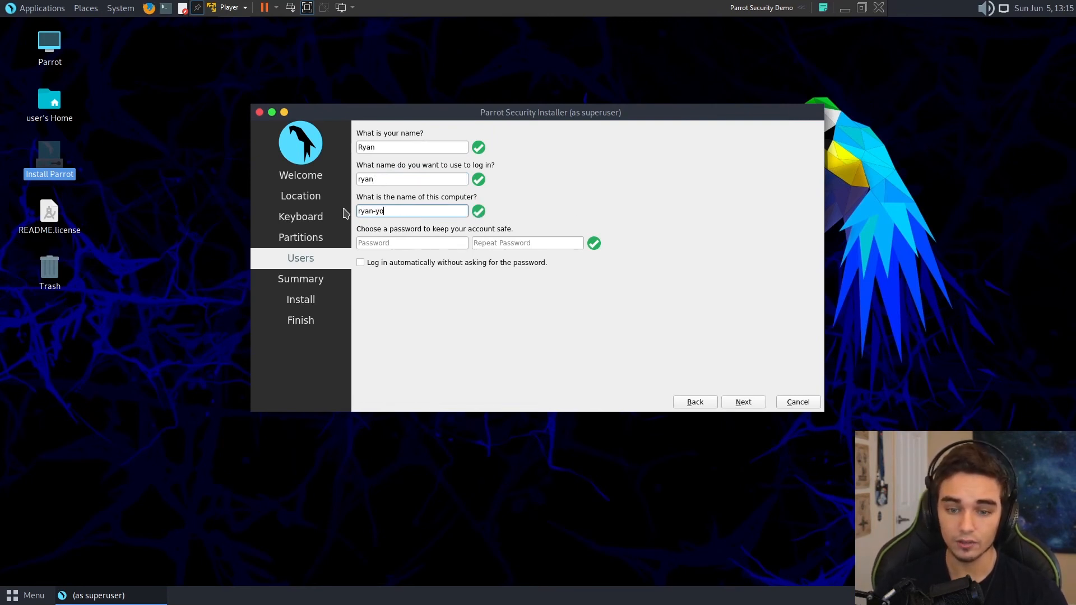
{"action": "type", "text": "utubedemo"}
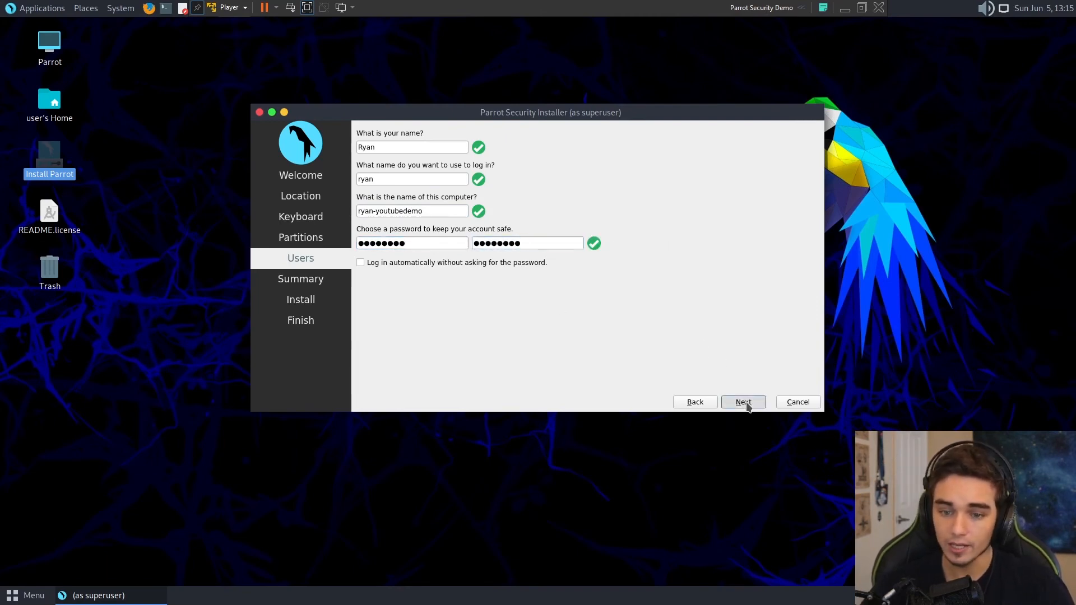
{"action": "left_click", "coordinate": [743, 402]}
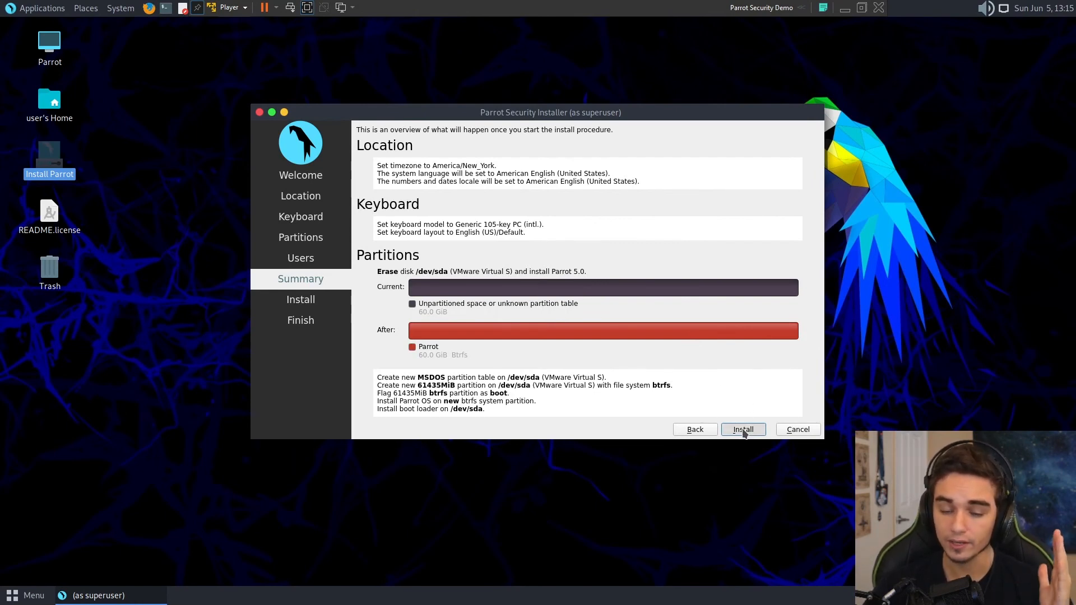
Start the install, confirm writing changes to disk, and finish with Restart now into Parrot
{"action": "left_click", "coordinate": [742, 430]}
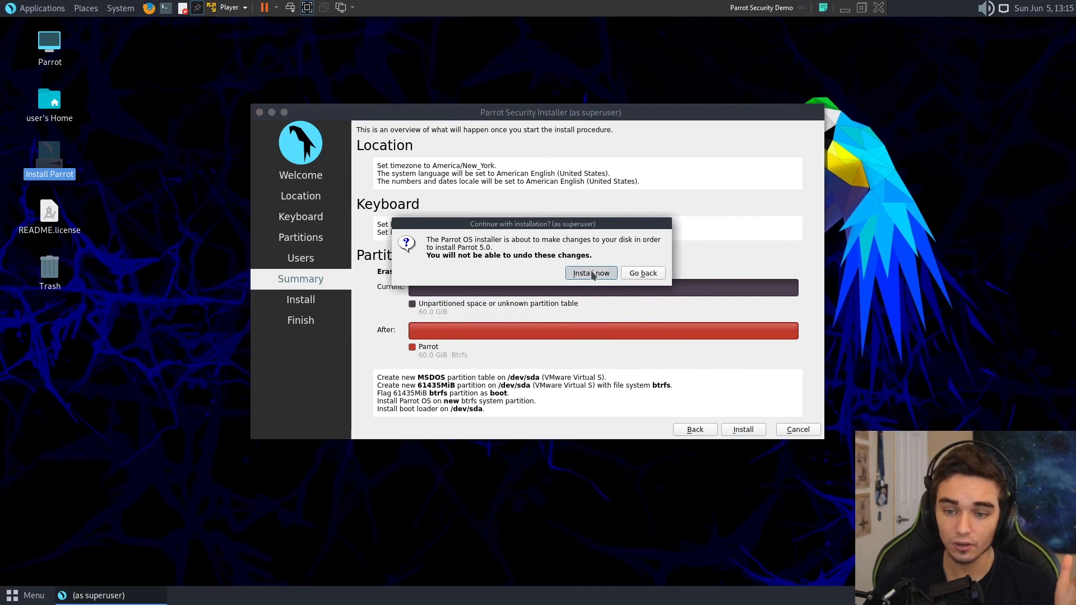
{"action": "left_click", "coordinate": [590, 273]}
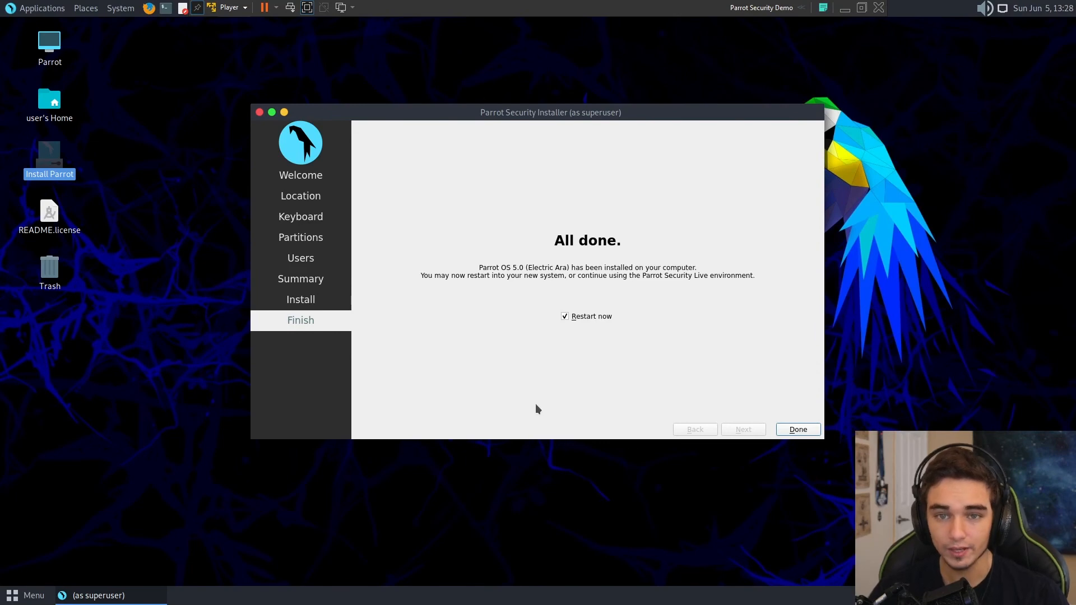
{"action": "mouse_move", "coordinate": [796, 429]}
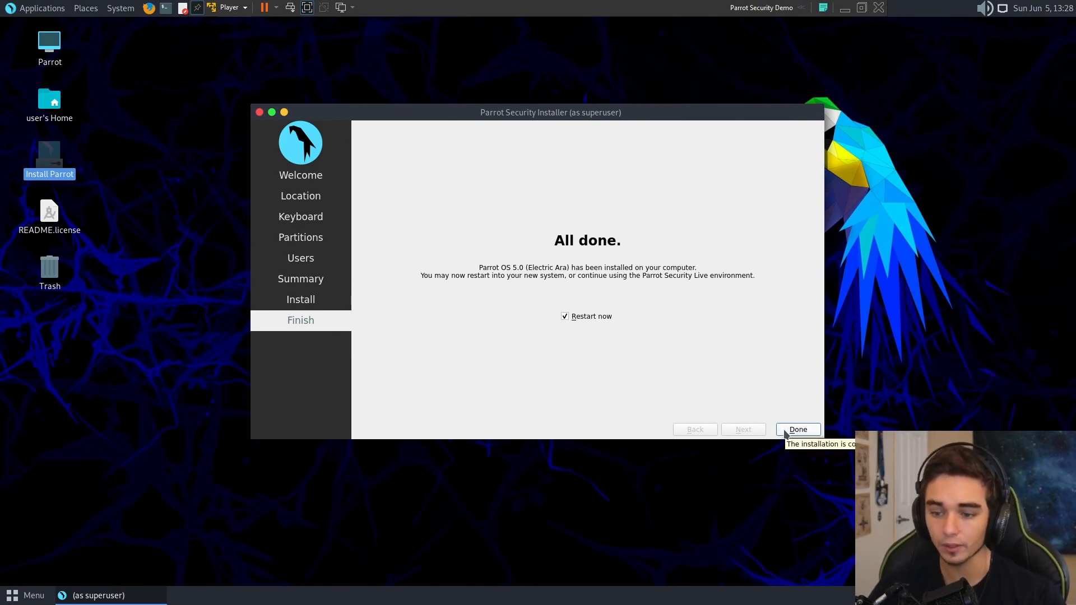
{"action": "mouse_move", "coordinate": [796, 465]}
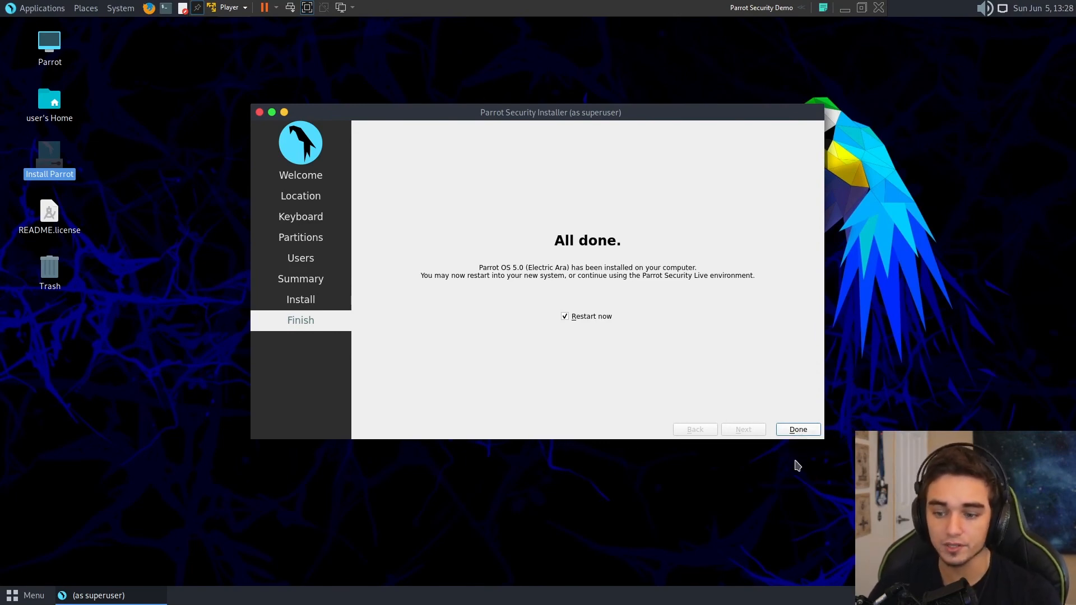
{"action": "left_click", "coordinate": [797, 429]}
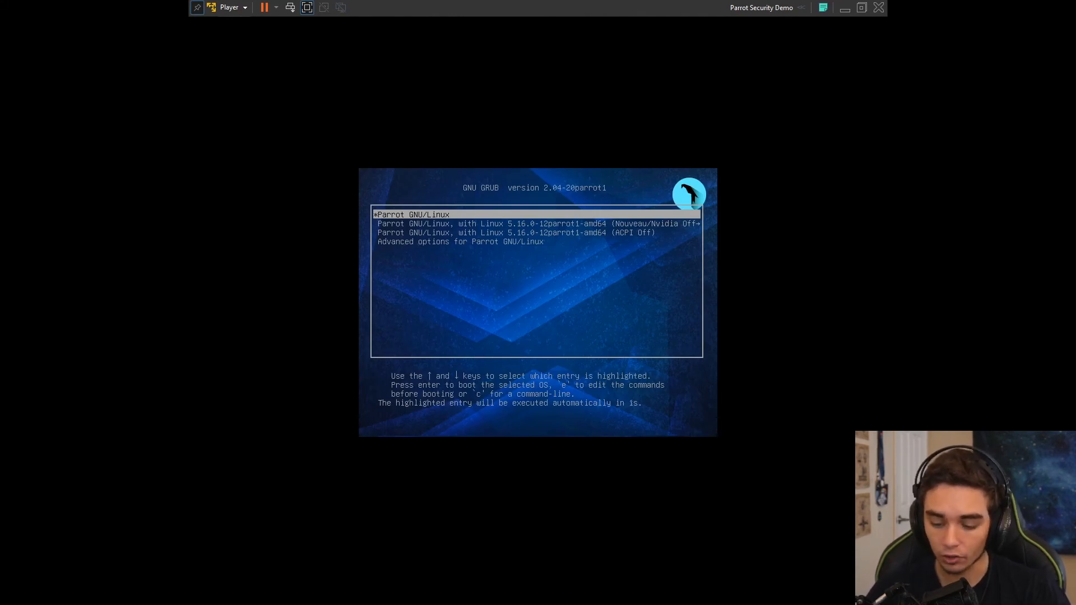
Boot the default Parrot GNU/Linux entry from GRUB and log in to the new desktop
{"action": "key", "text": "Return"}
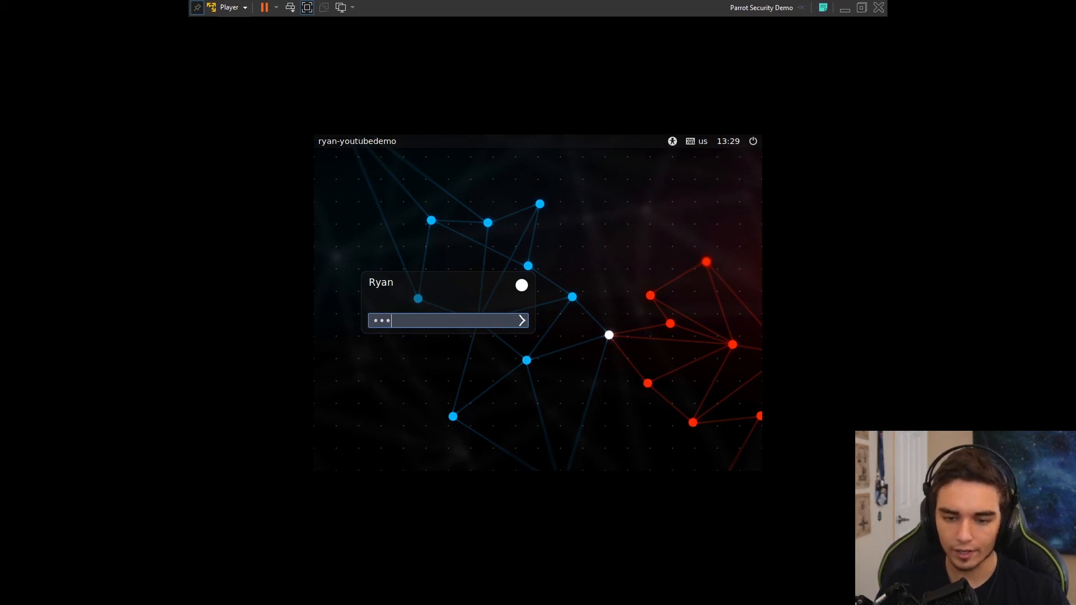
{"action": "left_click", "coordinate": [521, 321]}
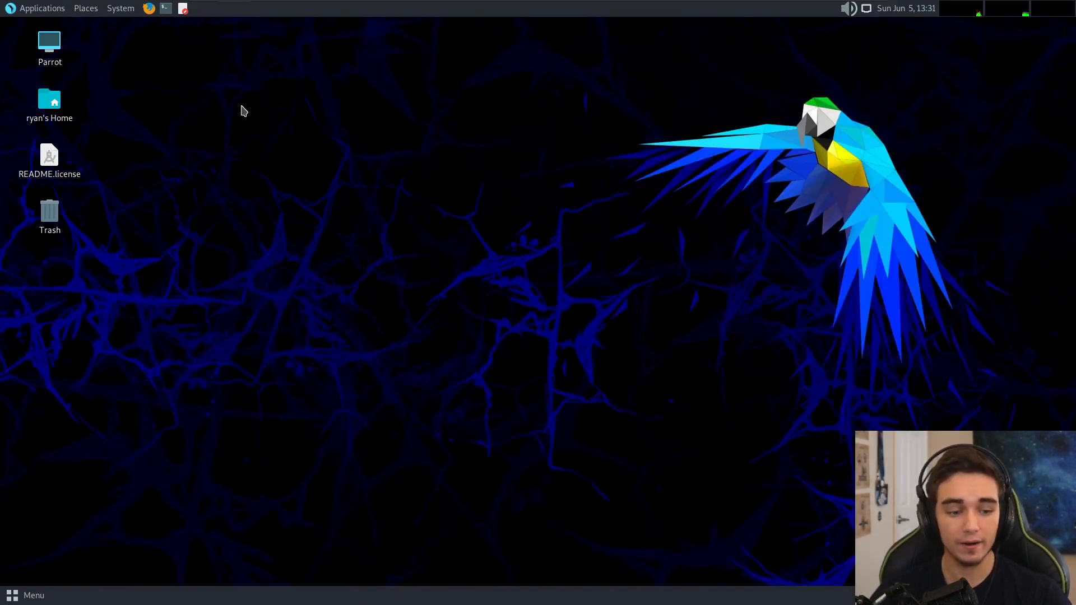
{"action": "mouse_move", "coordinate": [331, 6]}
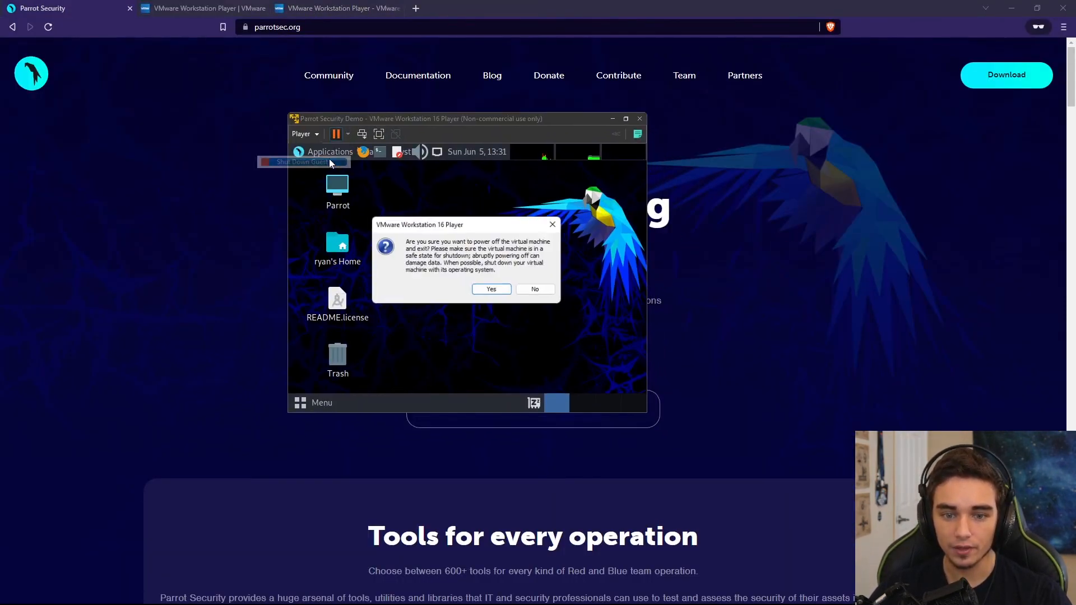
Confirm powering off the VM and view Parrot Security Demo's details in the library
{"action": "left_click", "coordinate": [490, 289]}
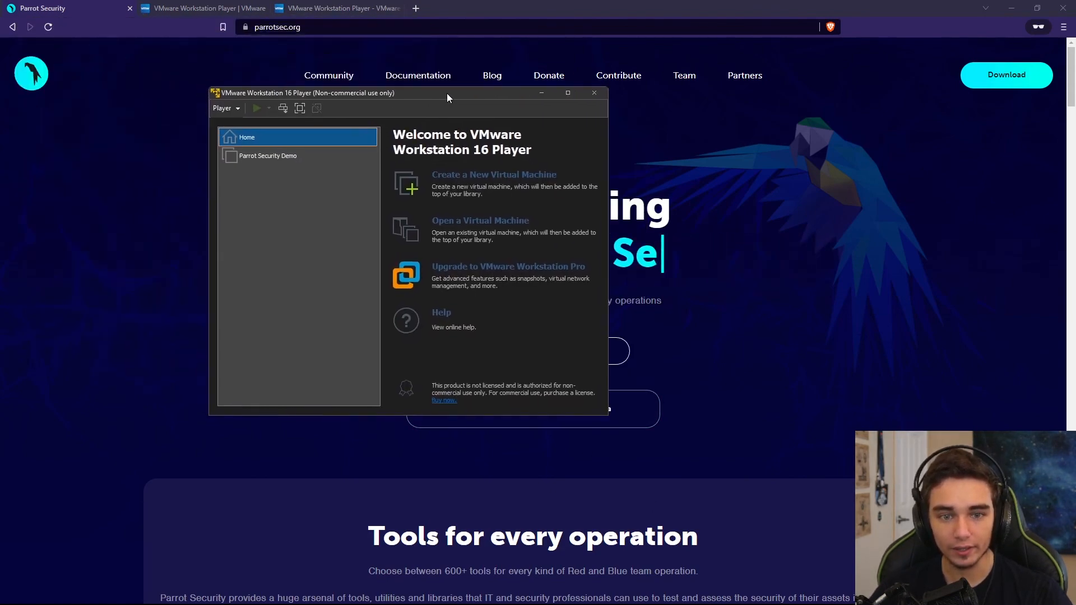
{"action": "left_click", "coordinate": [268, 156]}
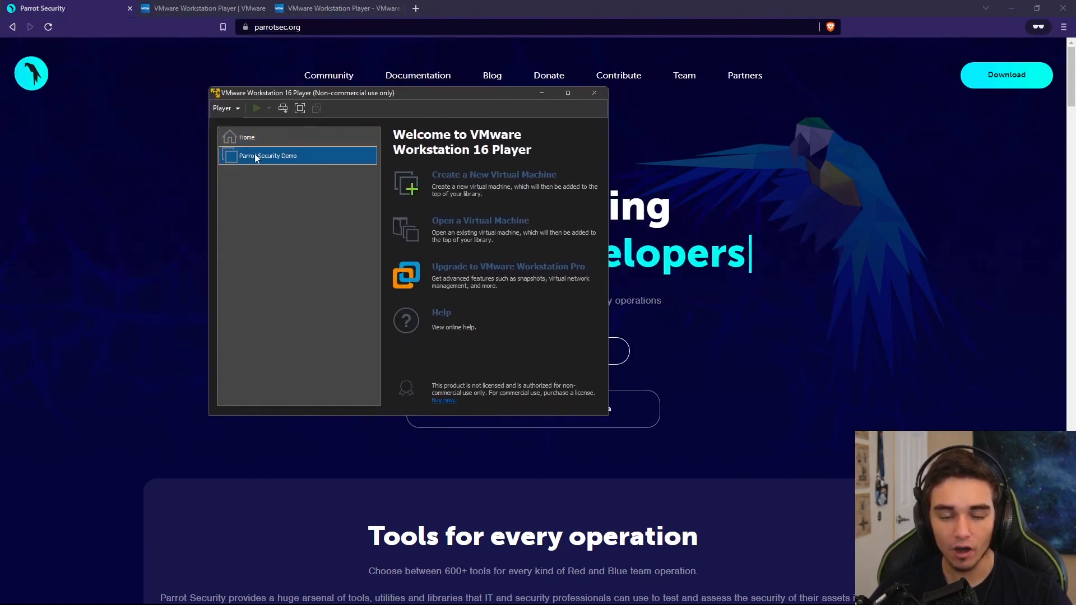
{"action": "left_click", "coordinate": [268, 155]}
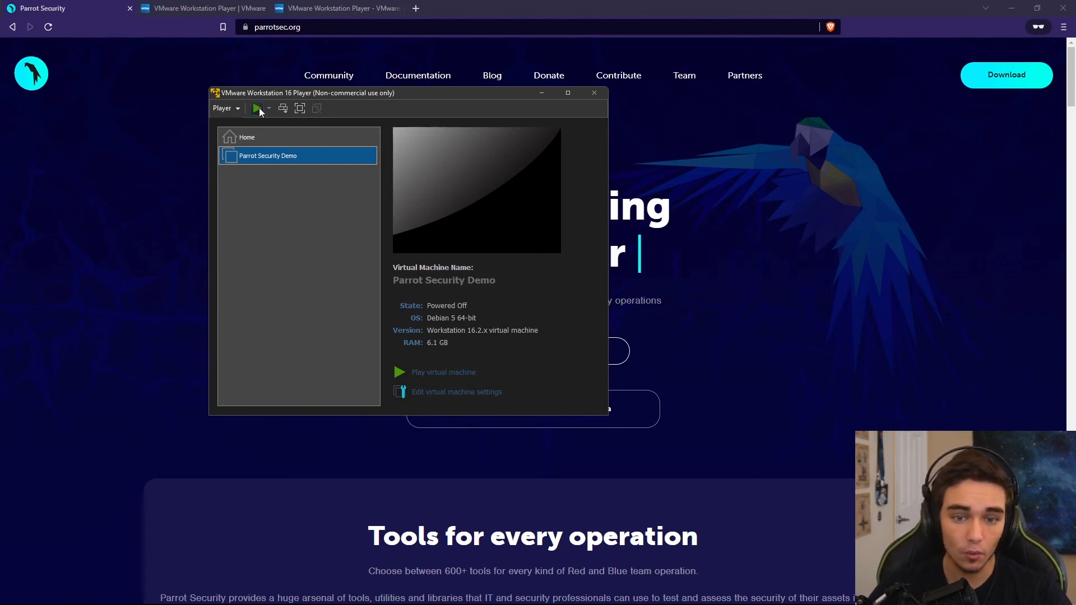
{"action": "mouse_move", "coordinate": [277, 139]}
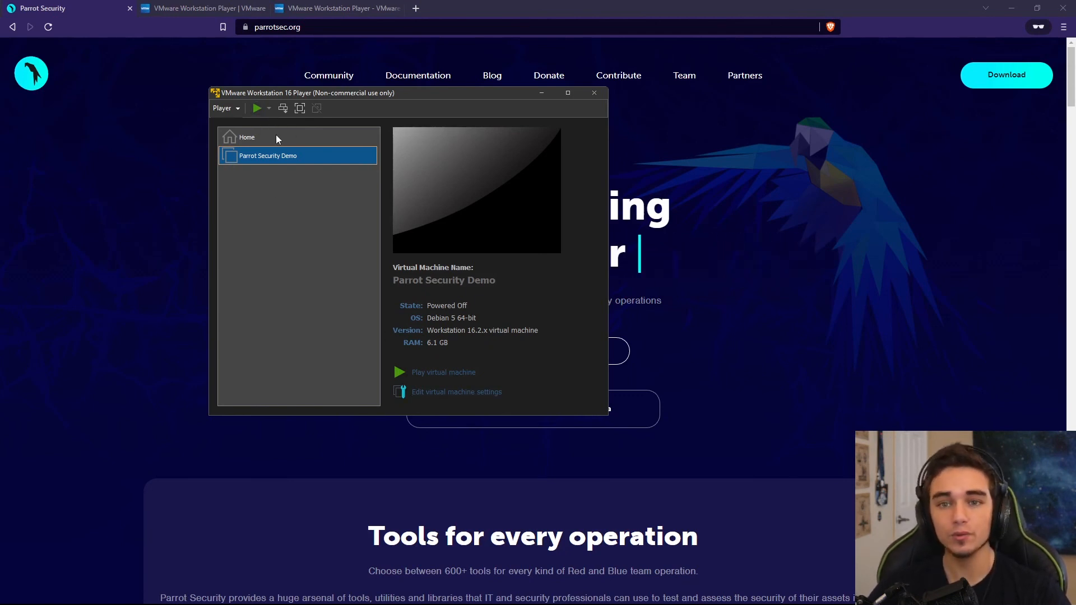